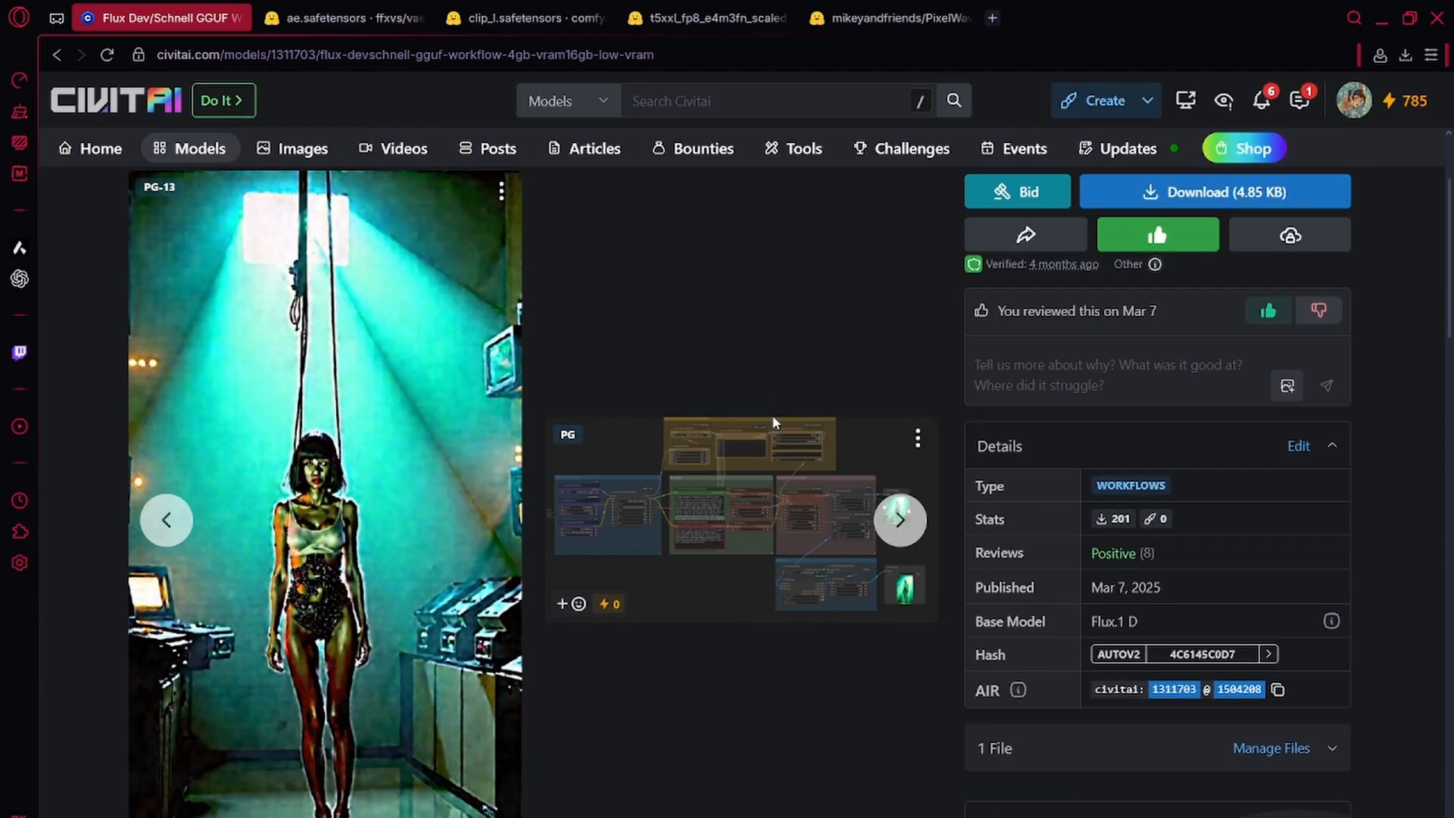
# Scroll the model description to find and mark the Text Encoders heading.
pyautogui.scroll(-3)
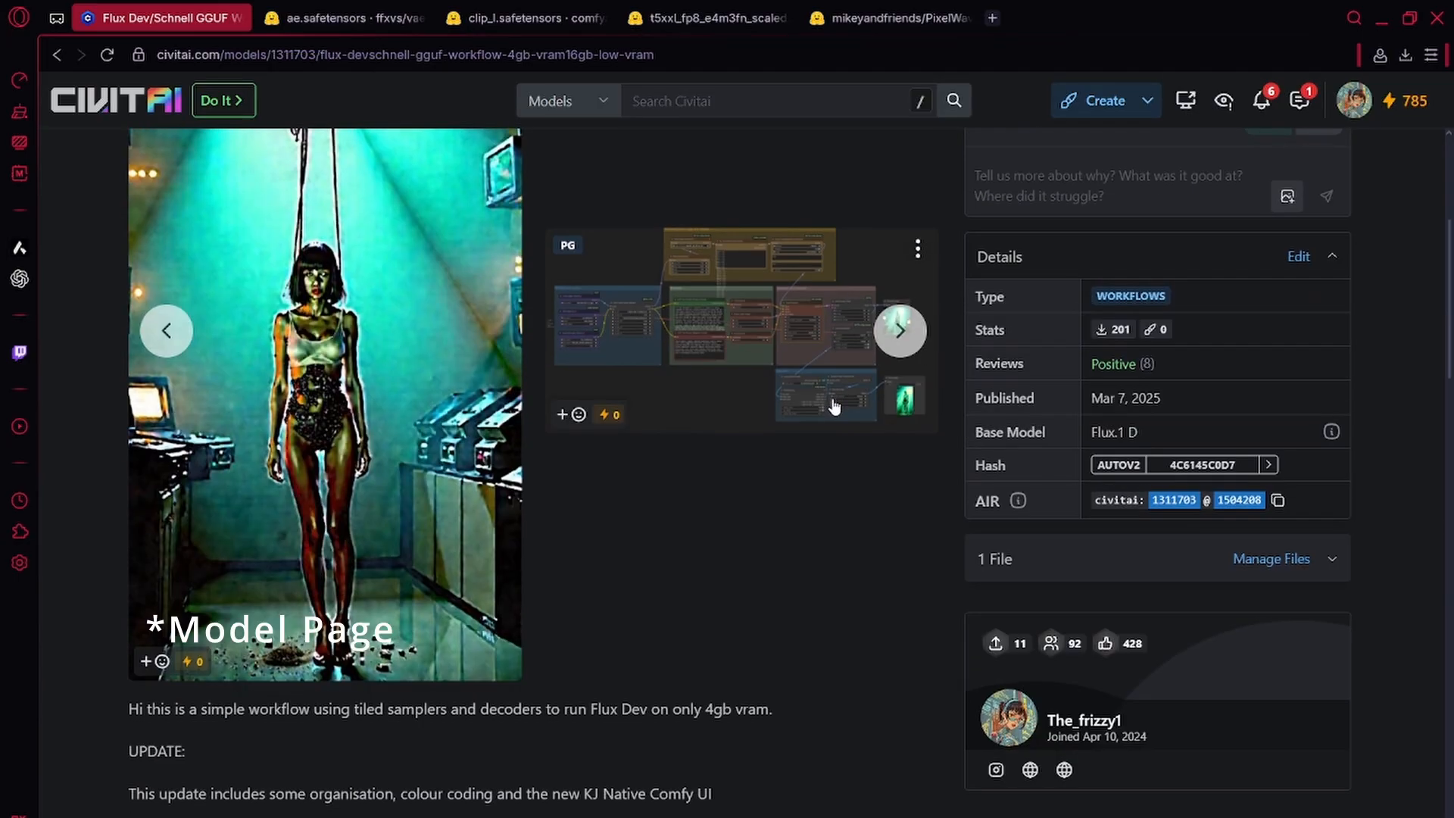
pyautogui.scroll(-3)
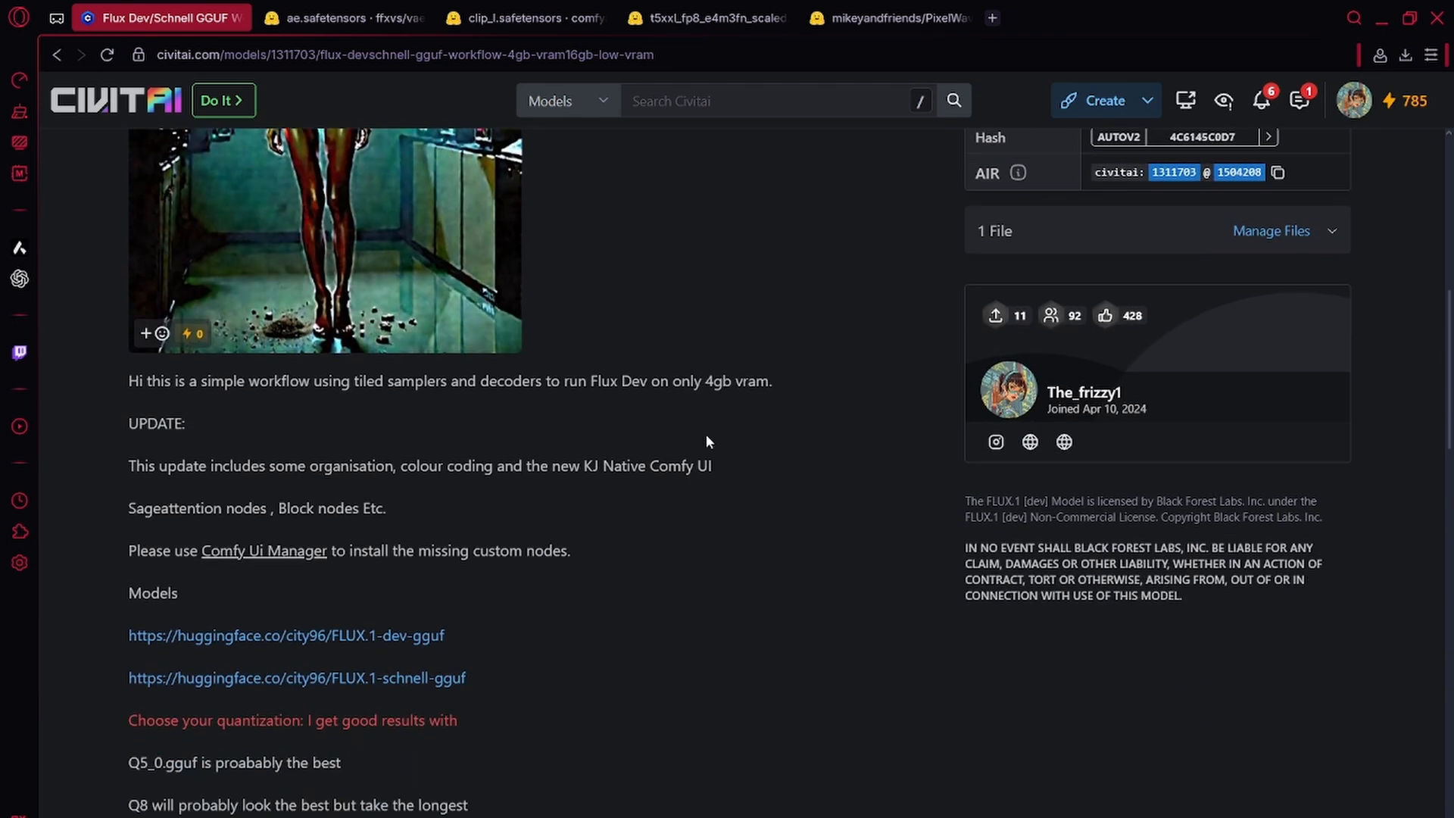
pyautogui.scroll(-3)
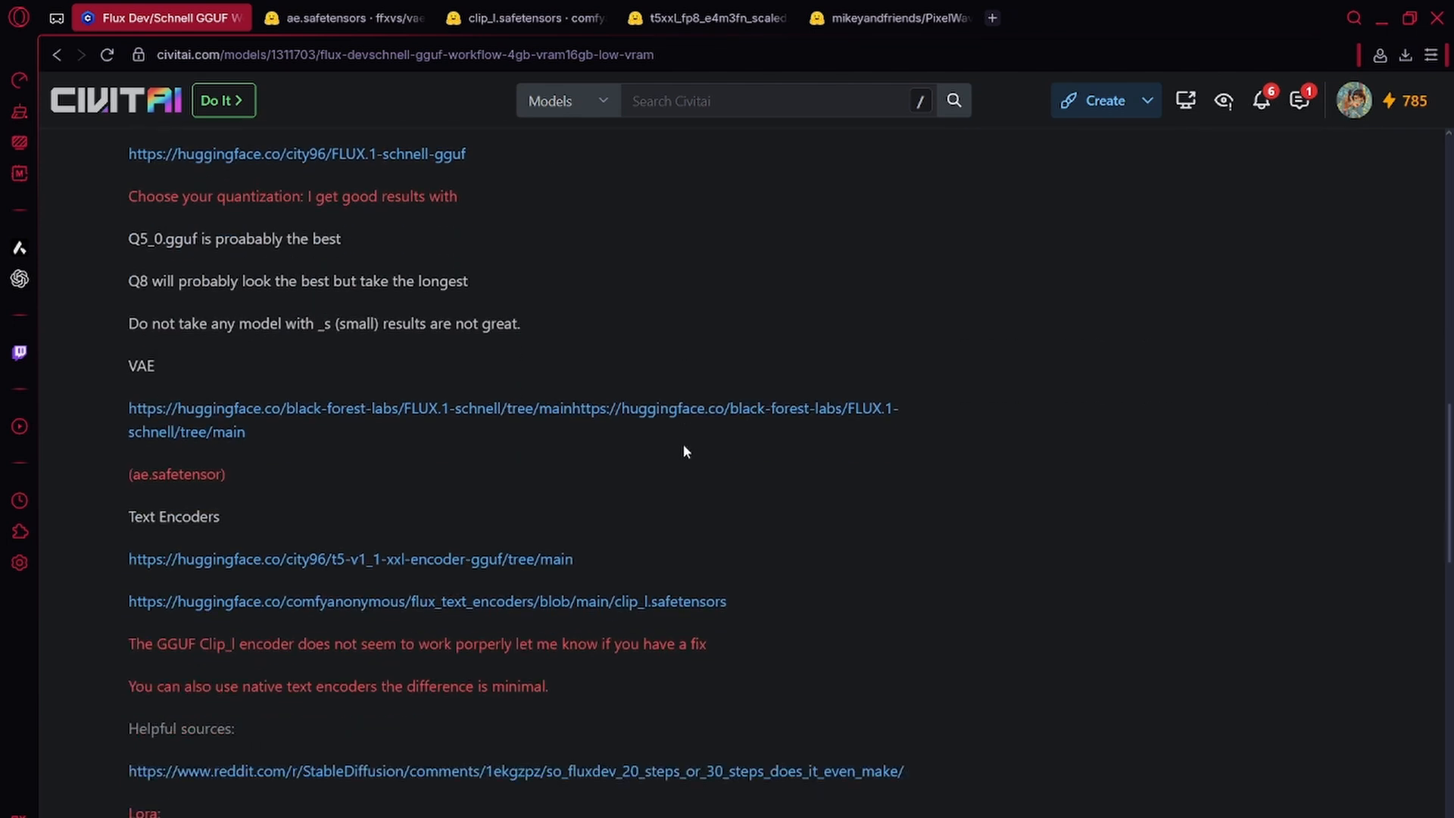
pyautogui.moveTo(646, 444)
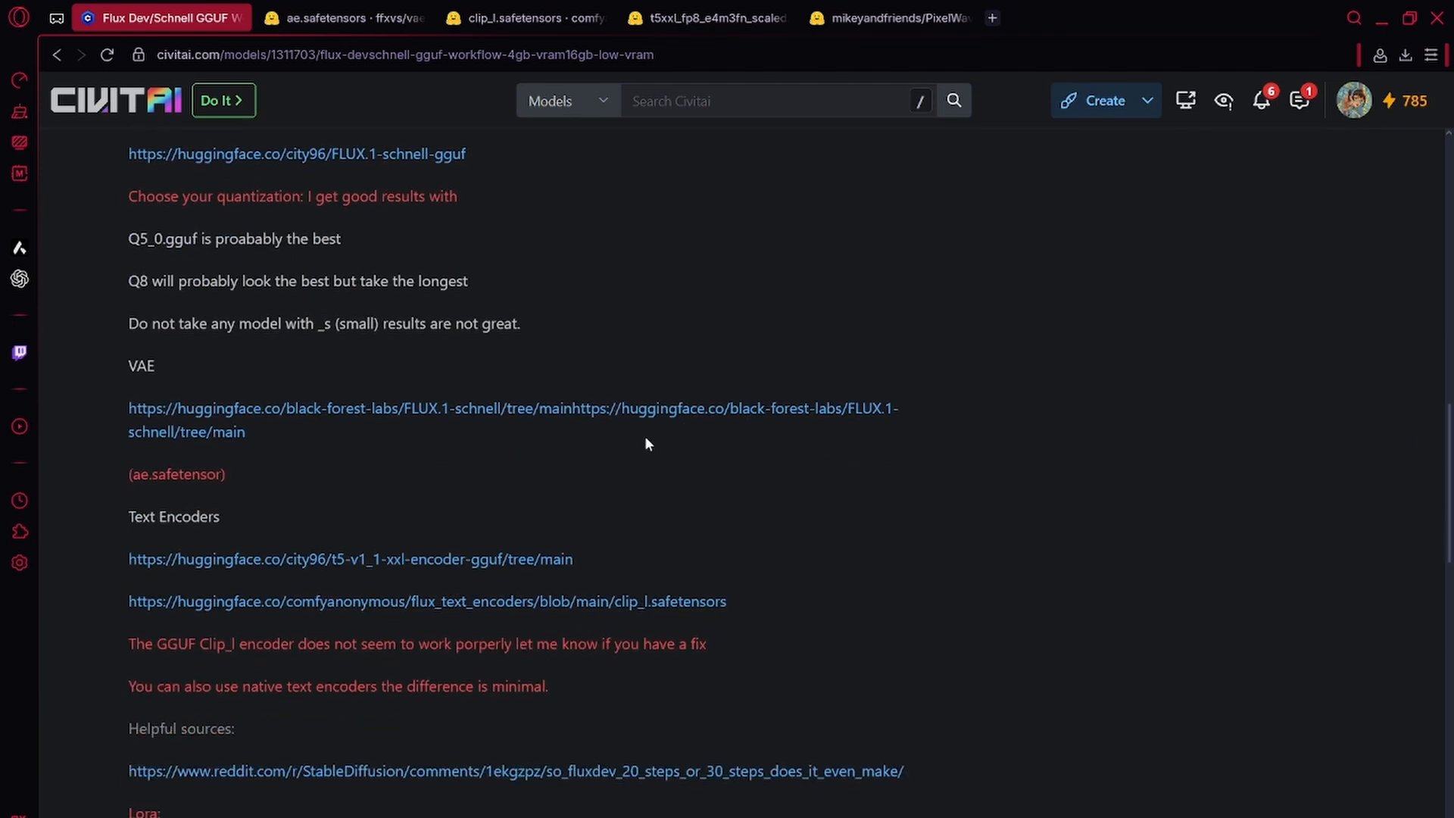
pyautogui.moveTo(173, 367)
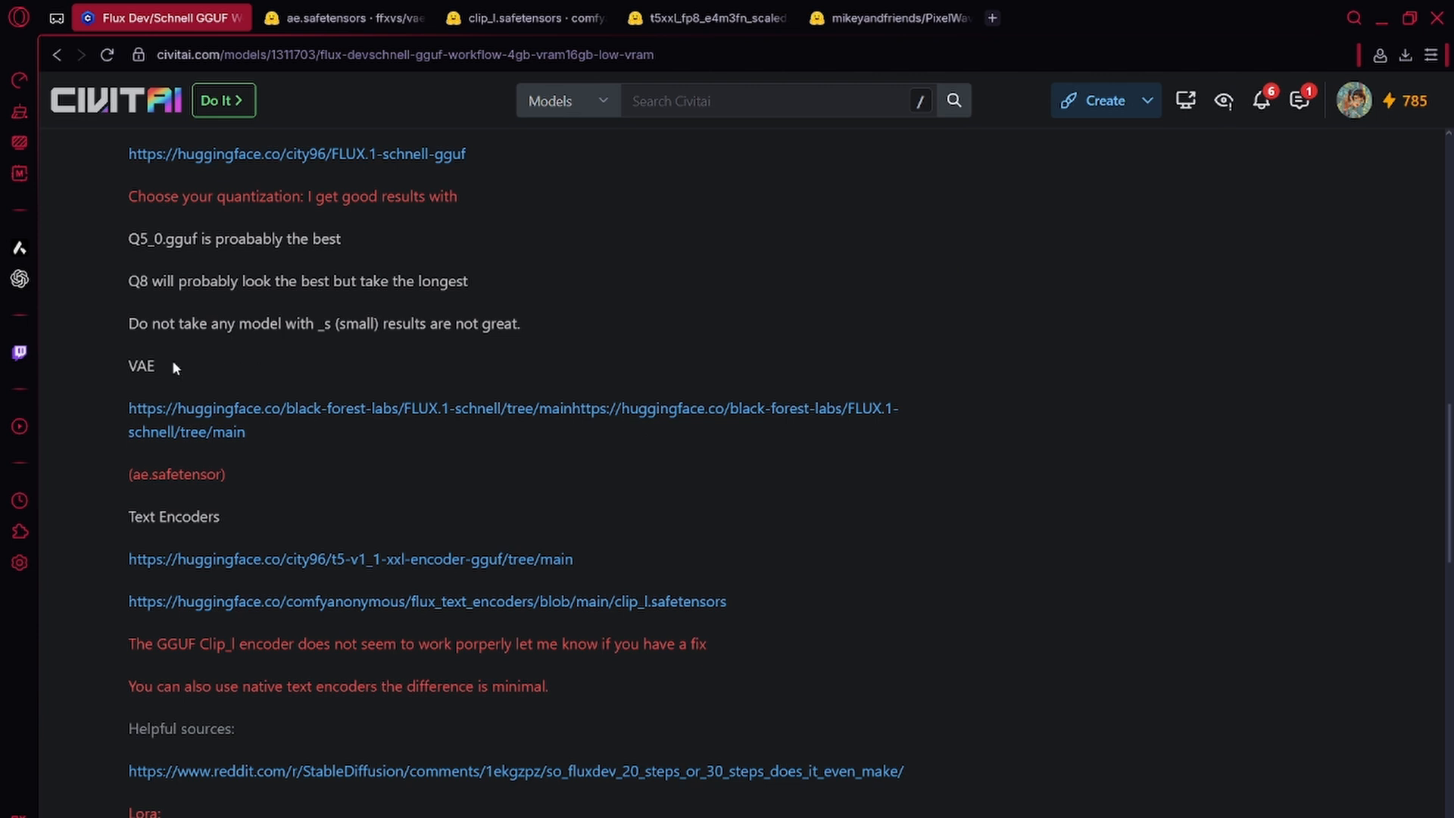
pyautogui.doubleClick(174, 516)
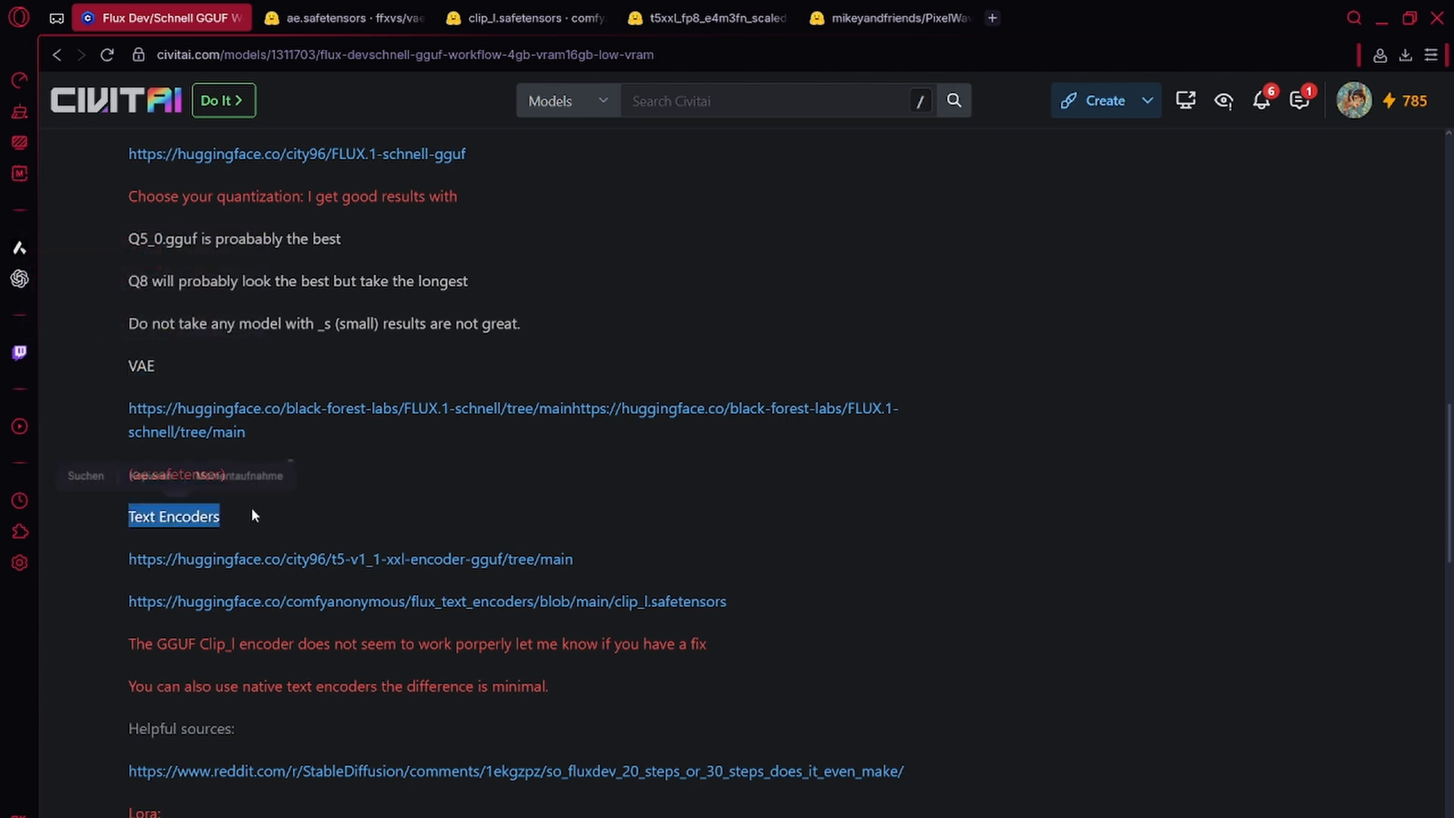
pyautogui.scroll(3)
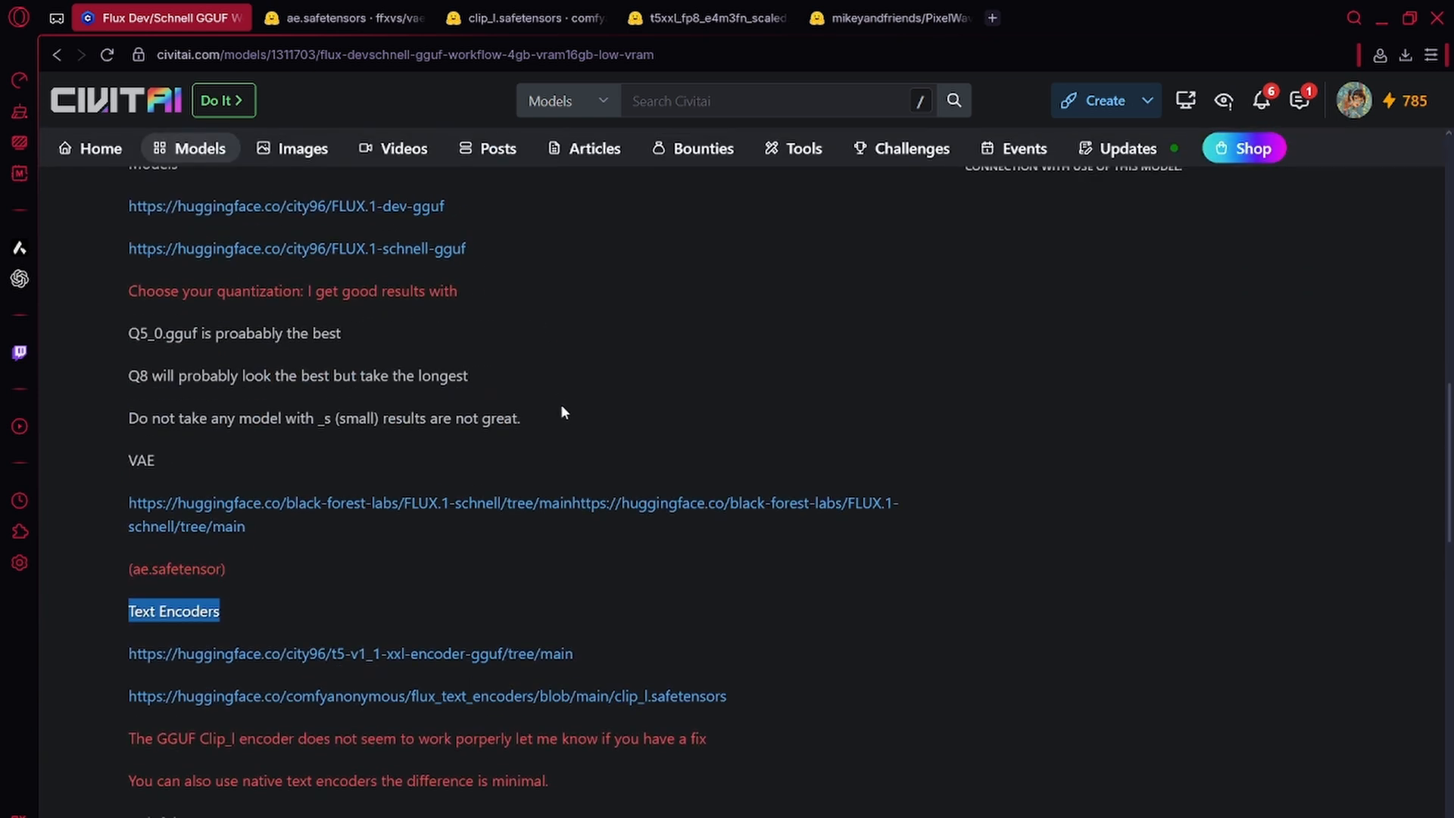
pyautogui.scroll(3)
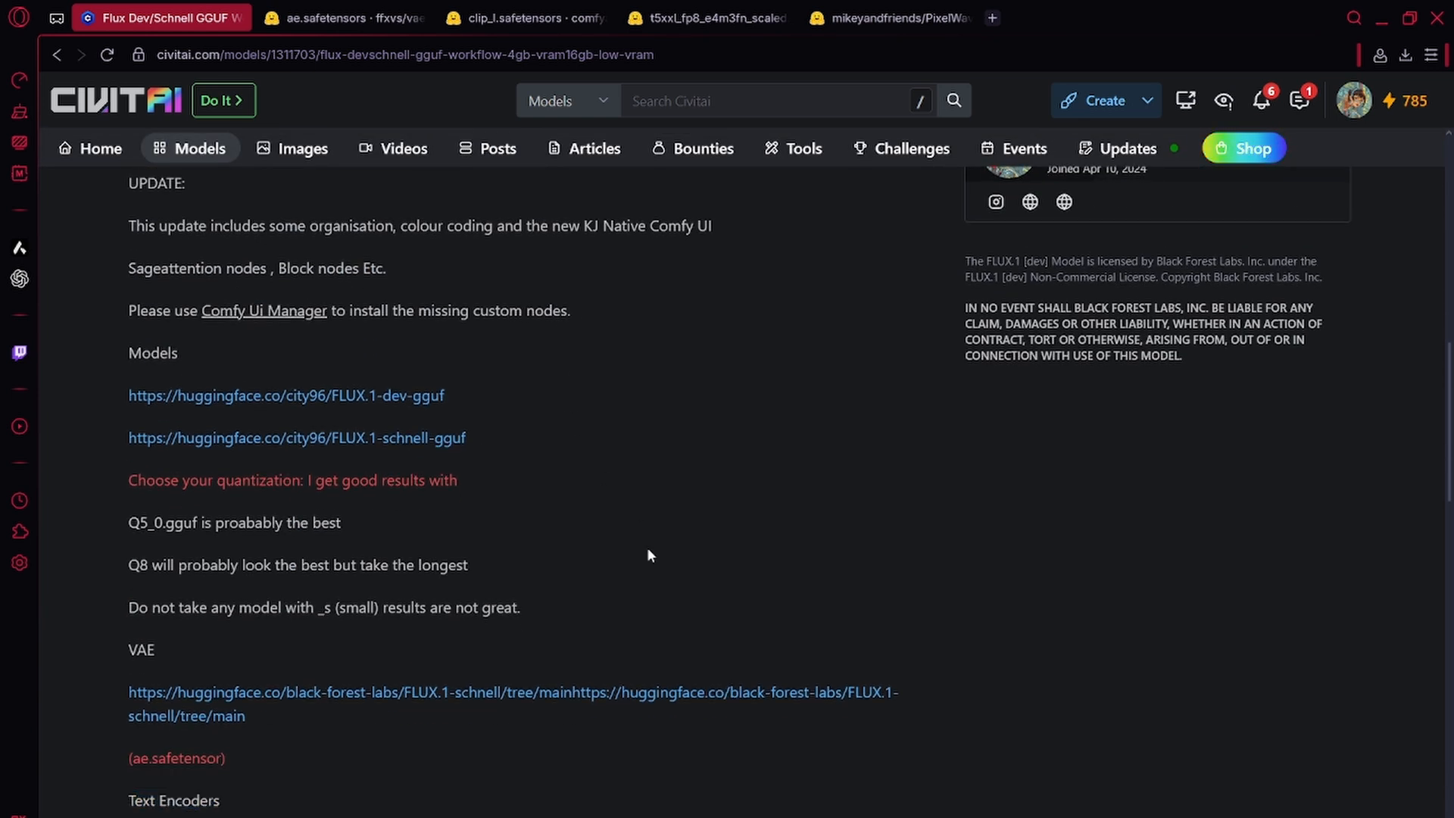
# Download ae.safetensors, then view the clip_l and t5xxl_fp8_e4m3fn_scaled file pages.
pyautogui.click(342, 17)
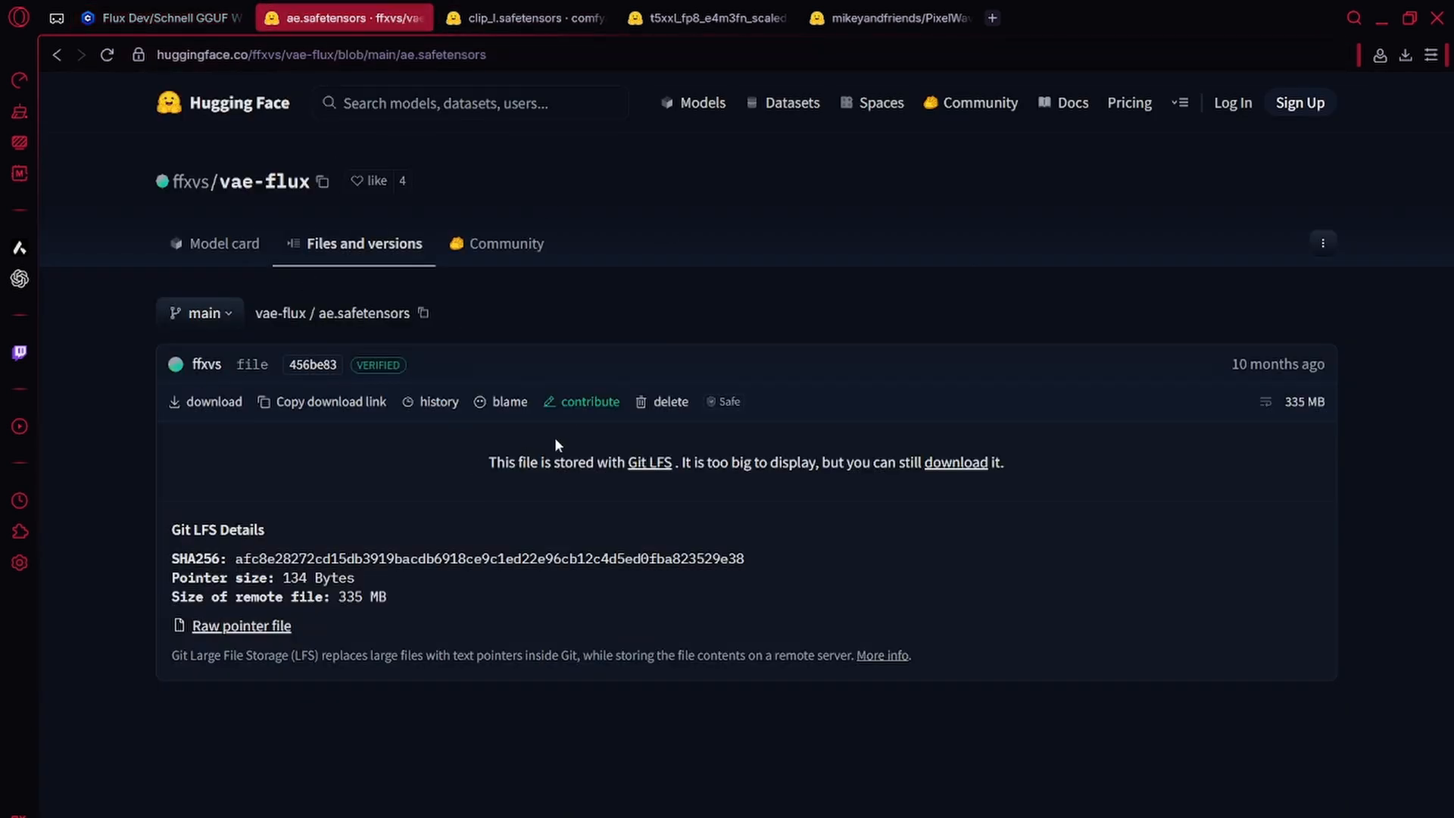
pyautogui.moveTo(285, 446)
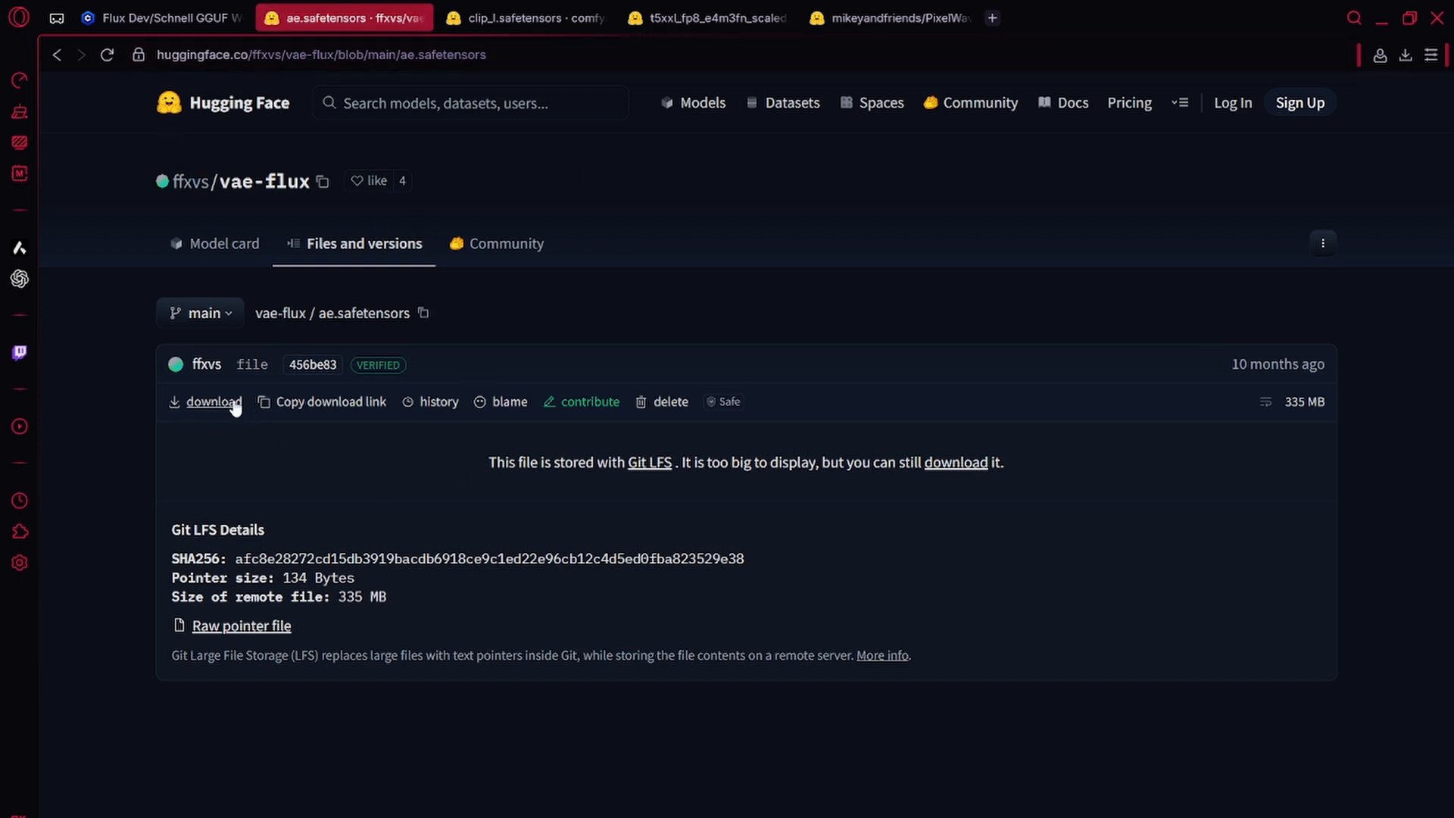
pyautogui.click(213, 401)
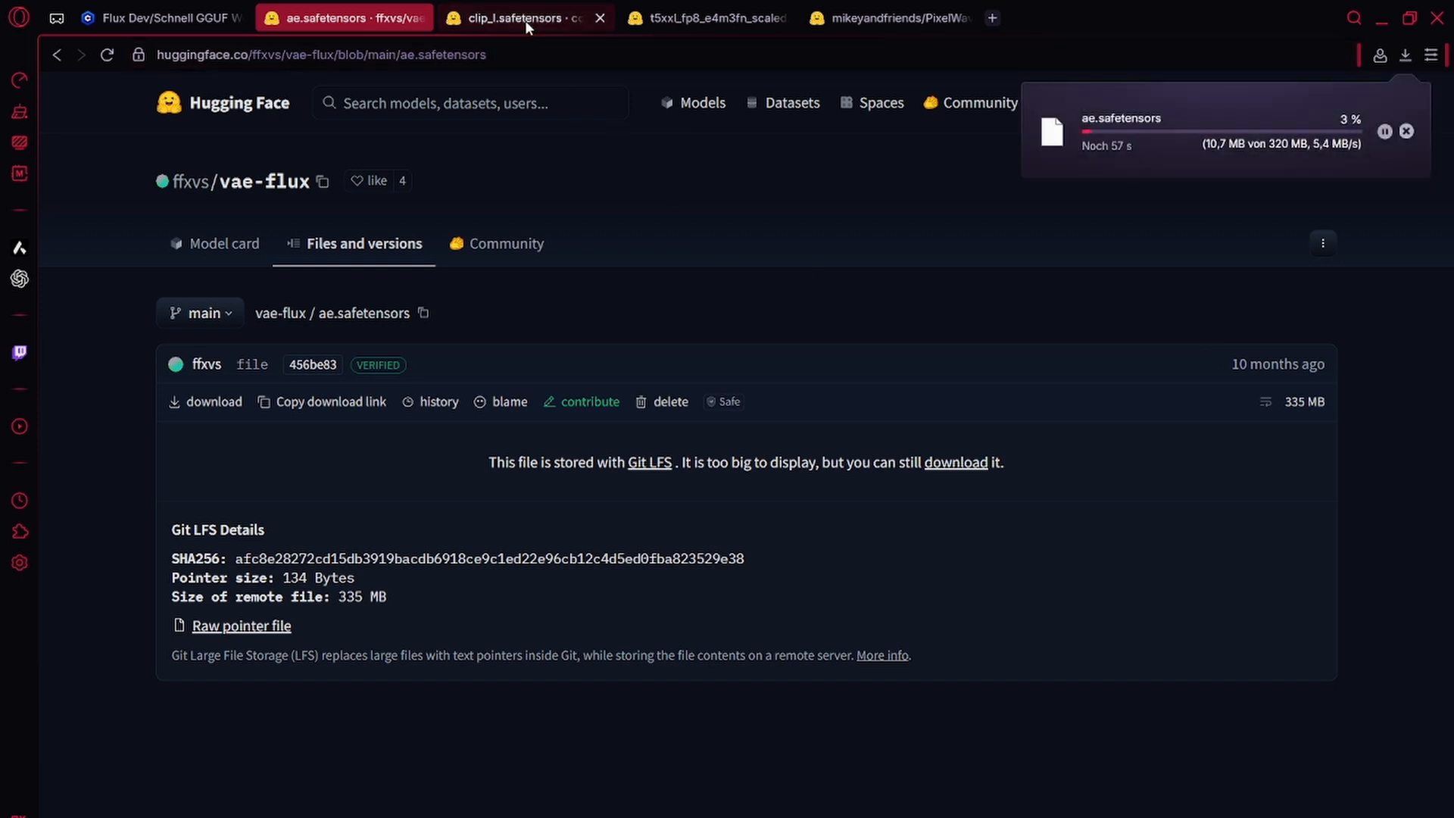
pyautogui.click(525, 18)
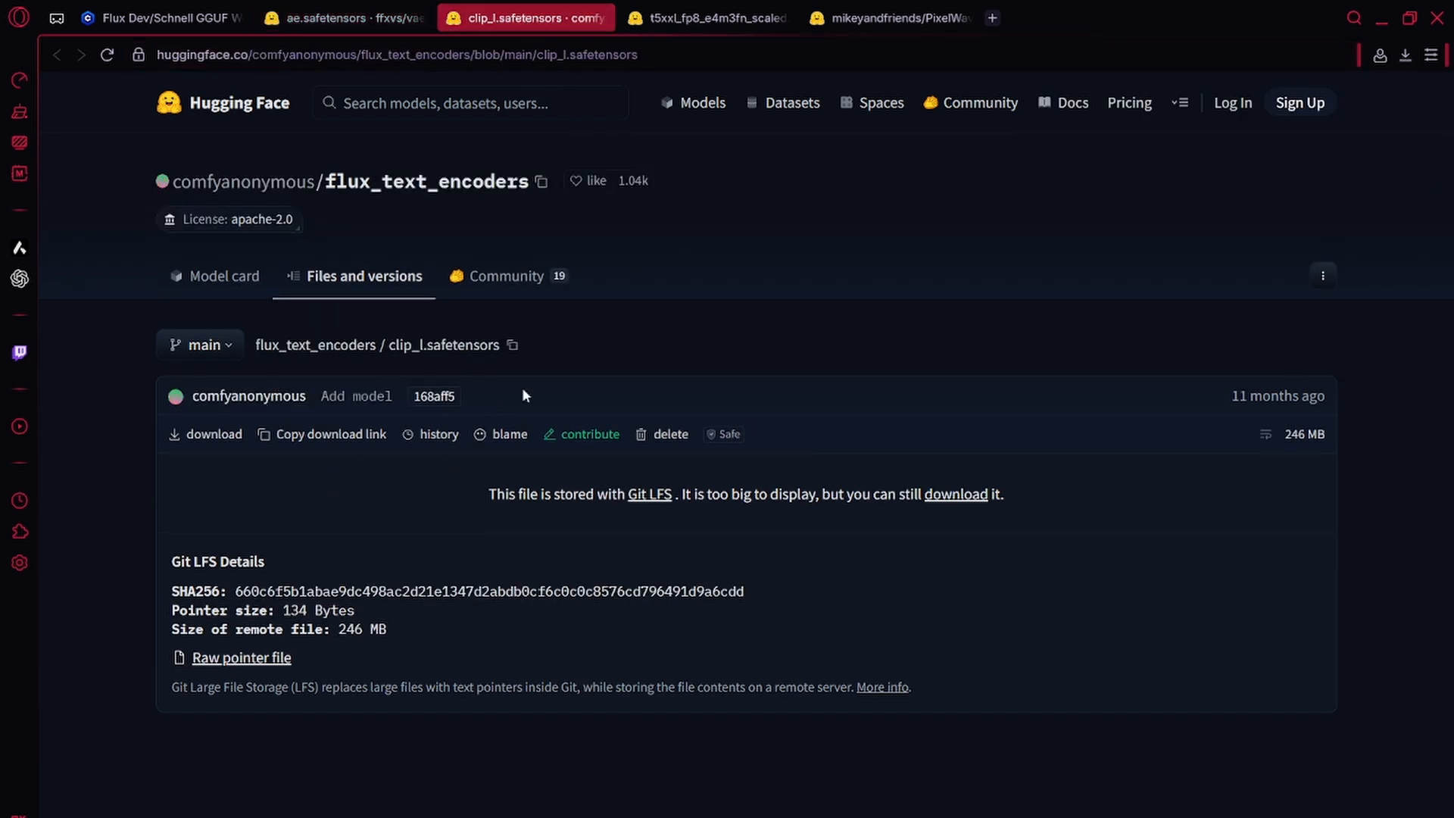
pyautogui.click(707, 17)
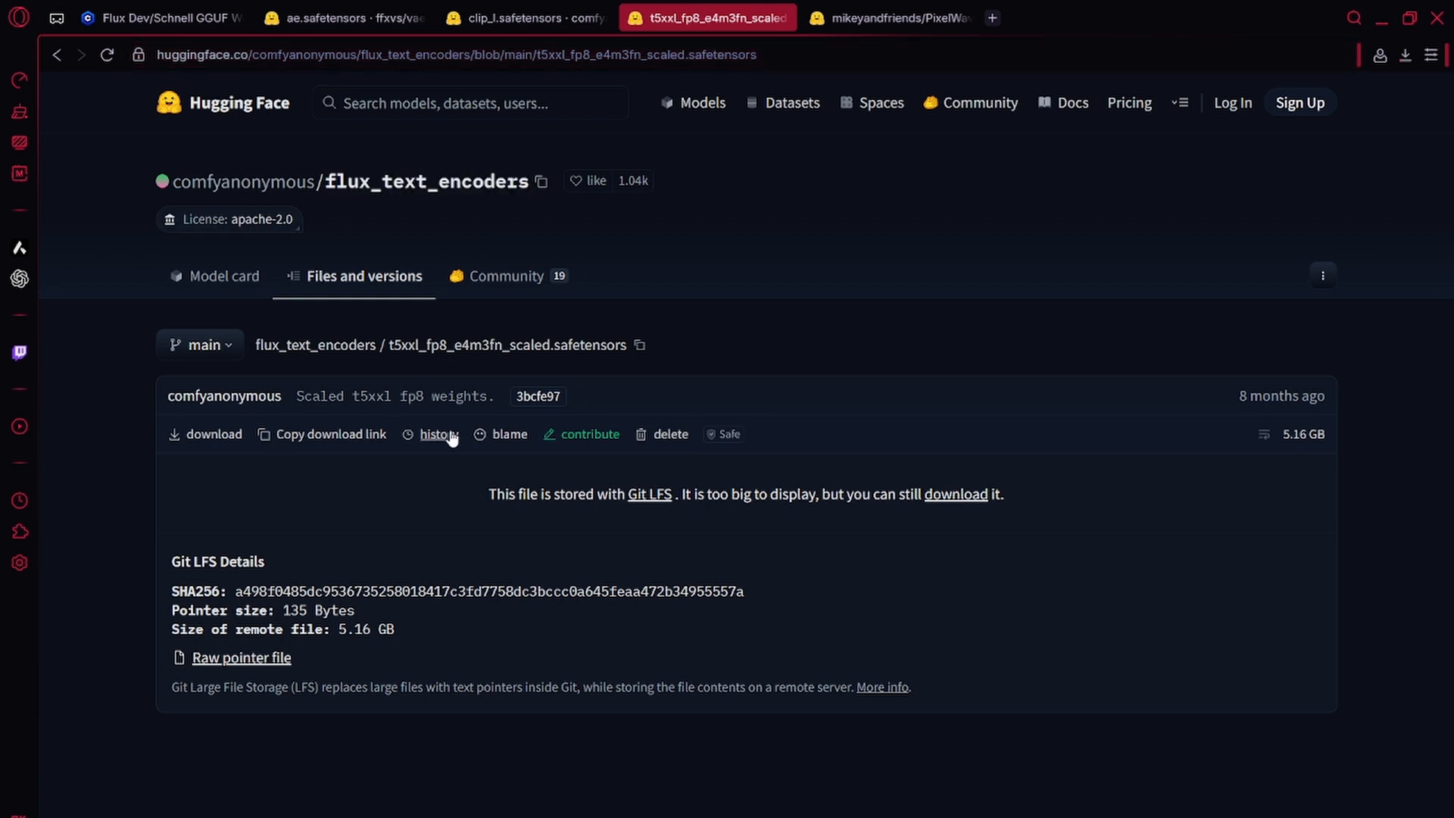
pyautogui.moveTo(521, 362)
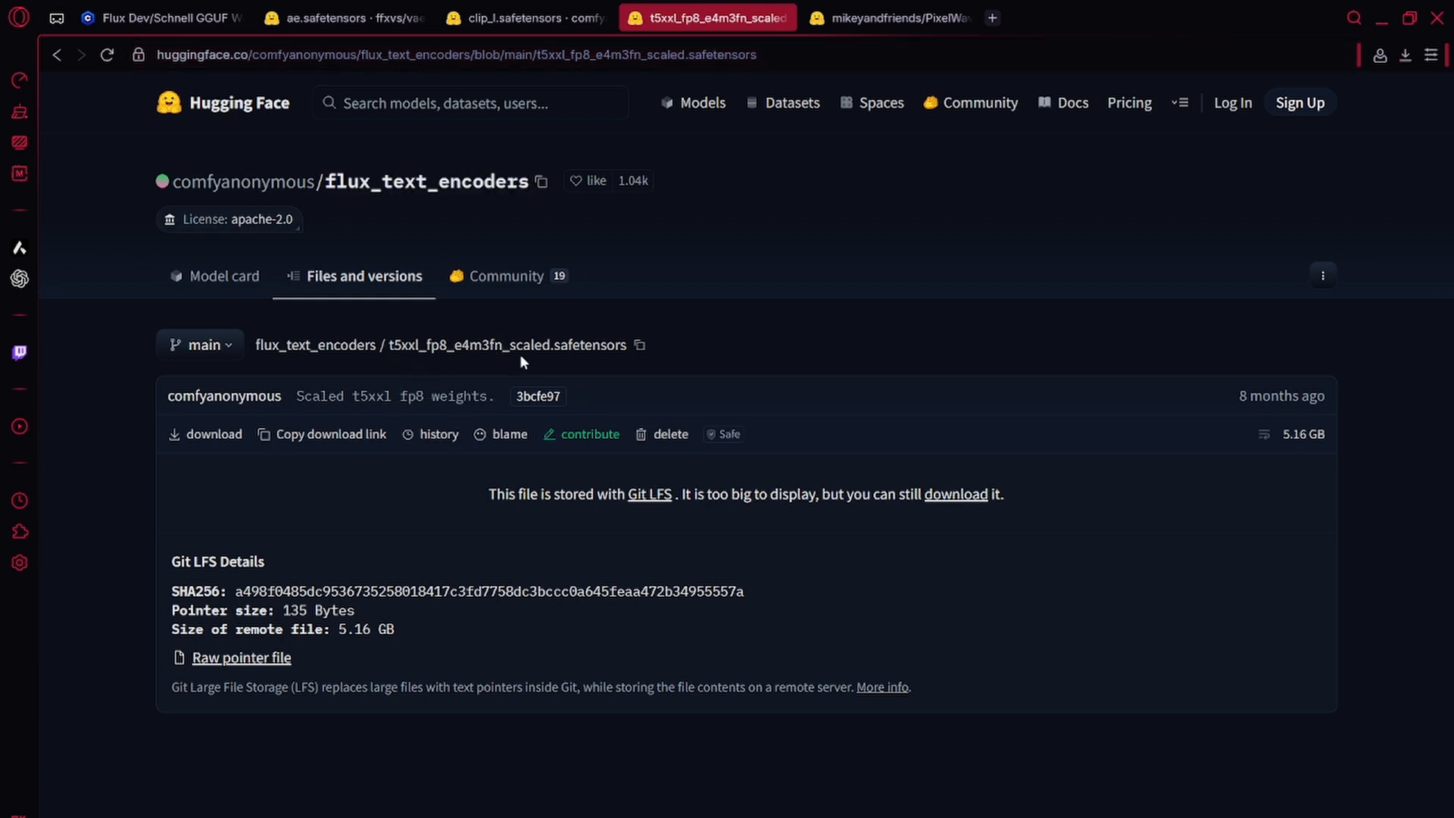
pyautogui.moveTo(455, 373)
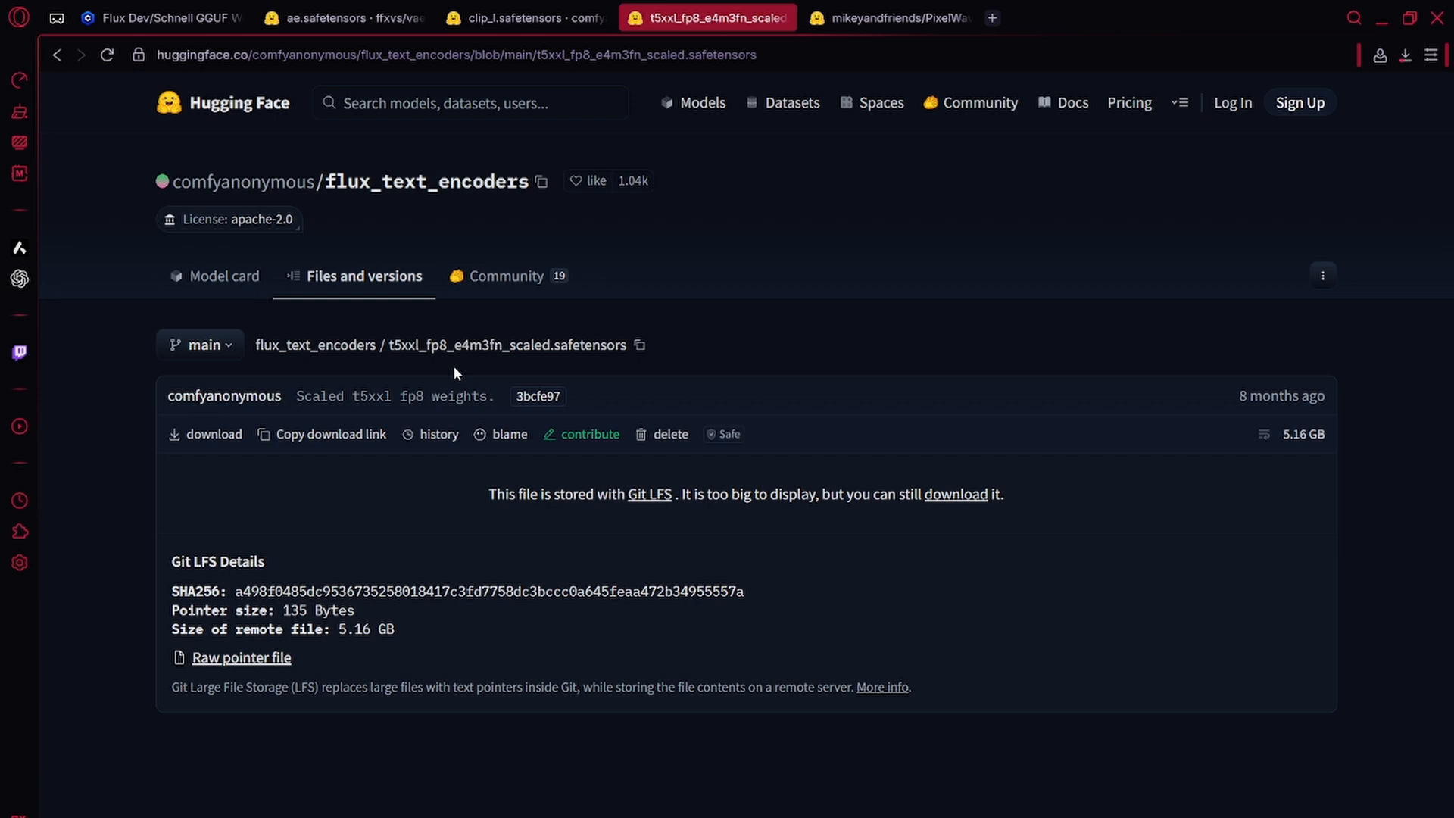
# Browse the PixelWave_FLUX.1-dev_03 repository files, then return to the Civitai workflow page.
pyautogui.click(887, 16)
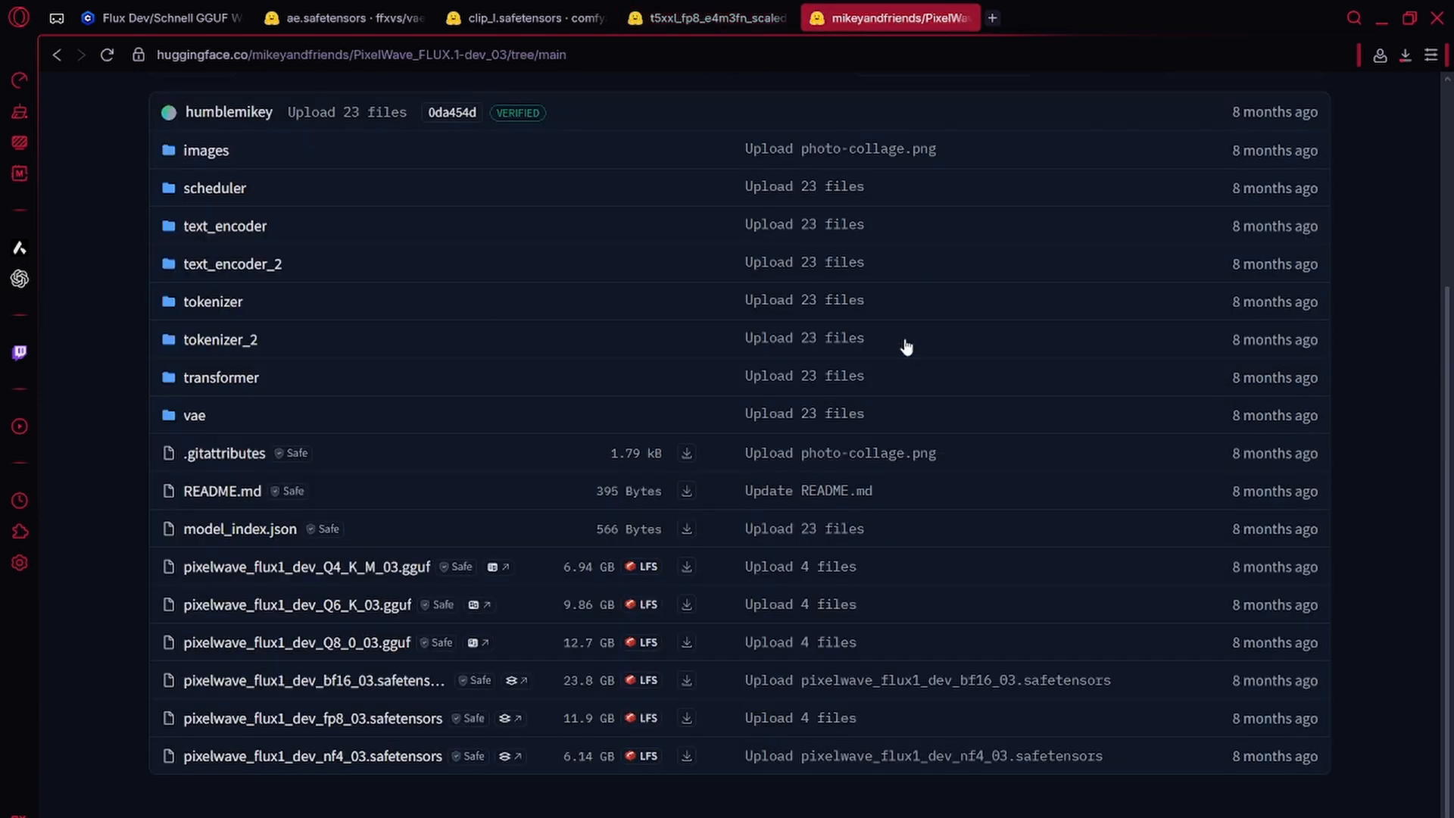
pyautogui.scroll(3)
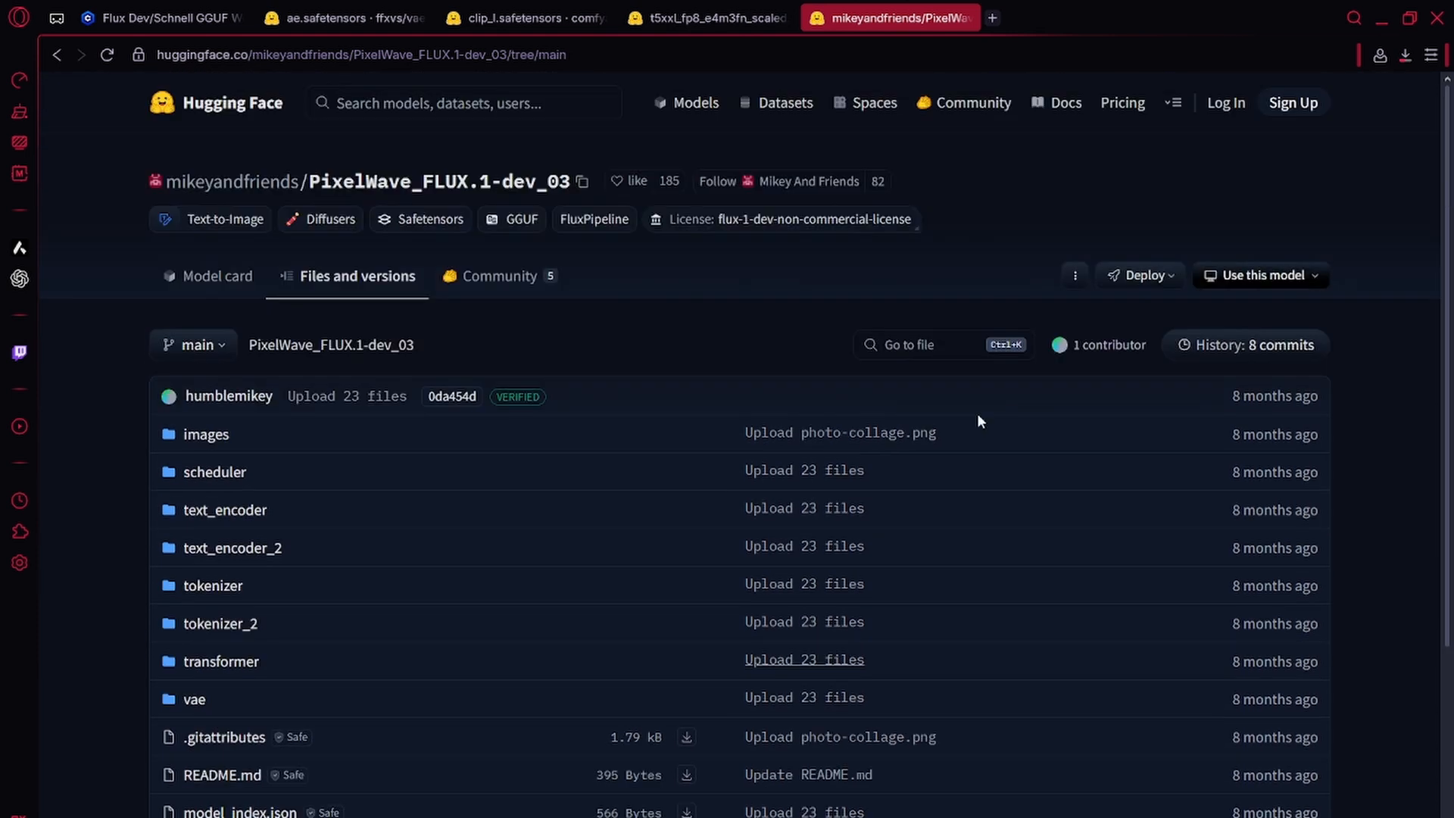
pyautogui.moveTo(526, 197)
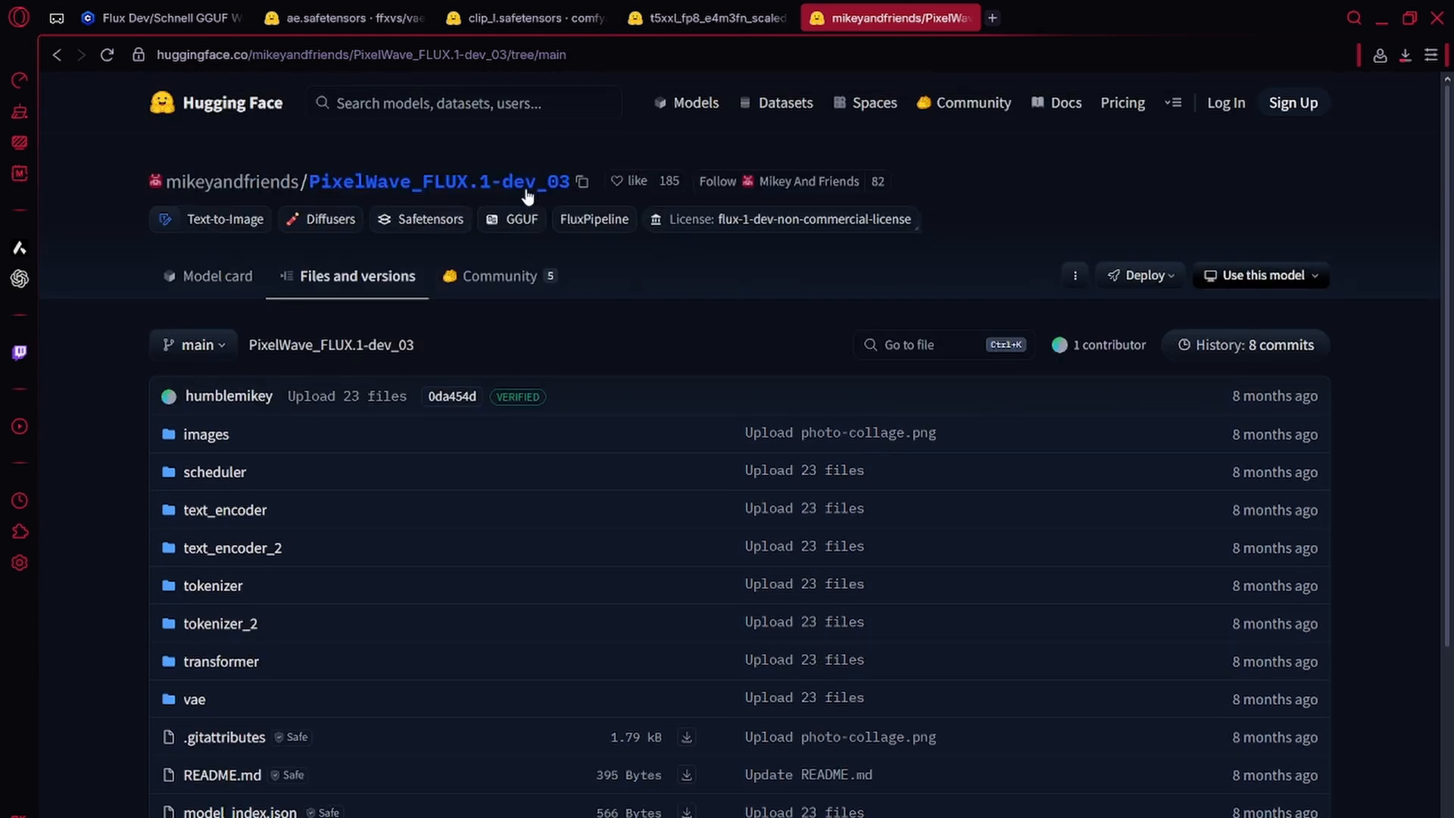
pyautogui.scroll(-3)
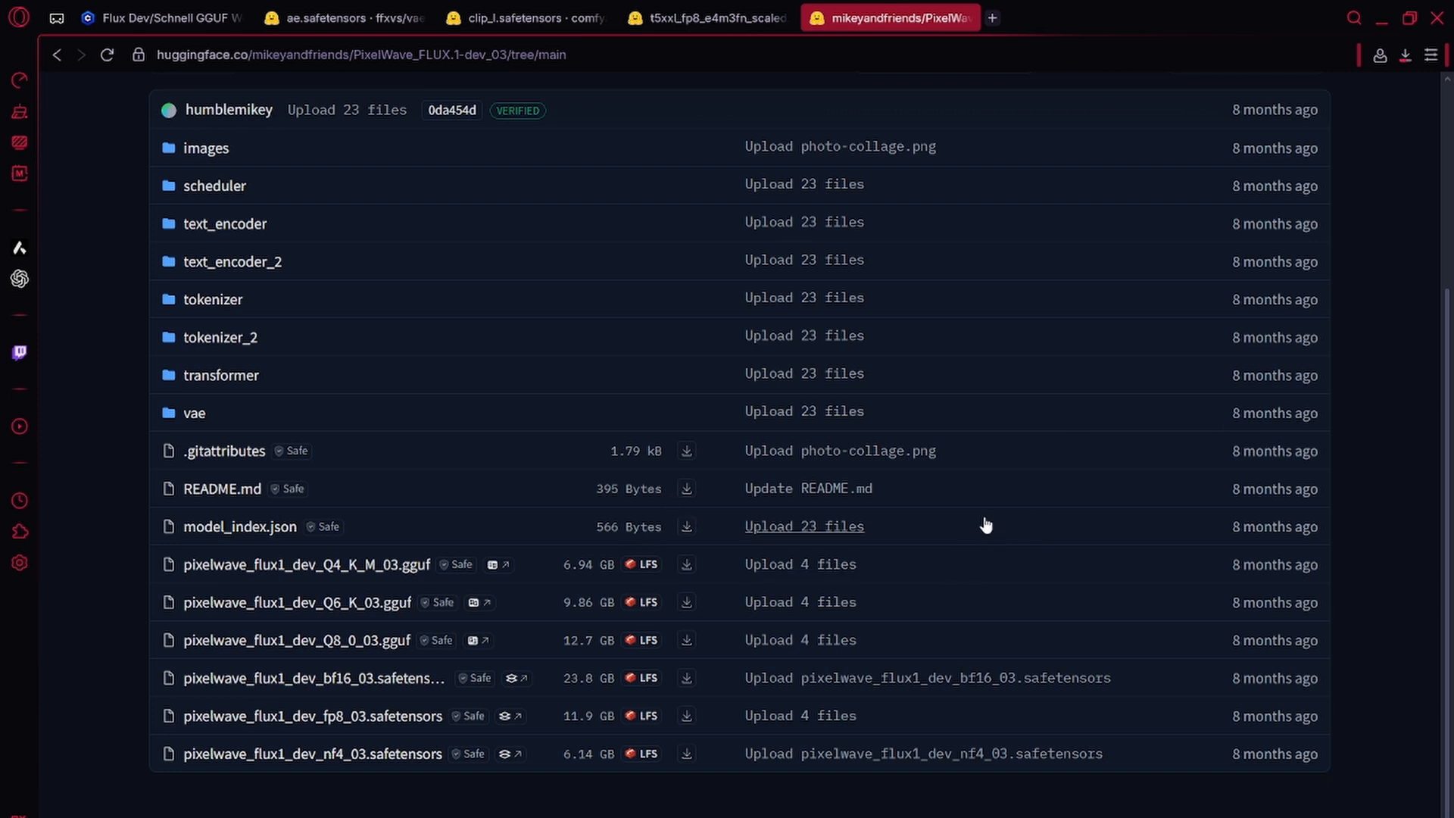
pyautogui.moveTo(424, 479)
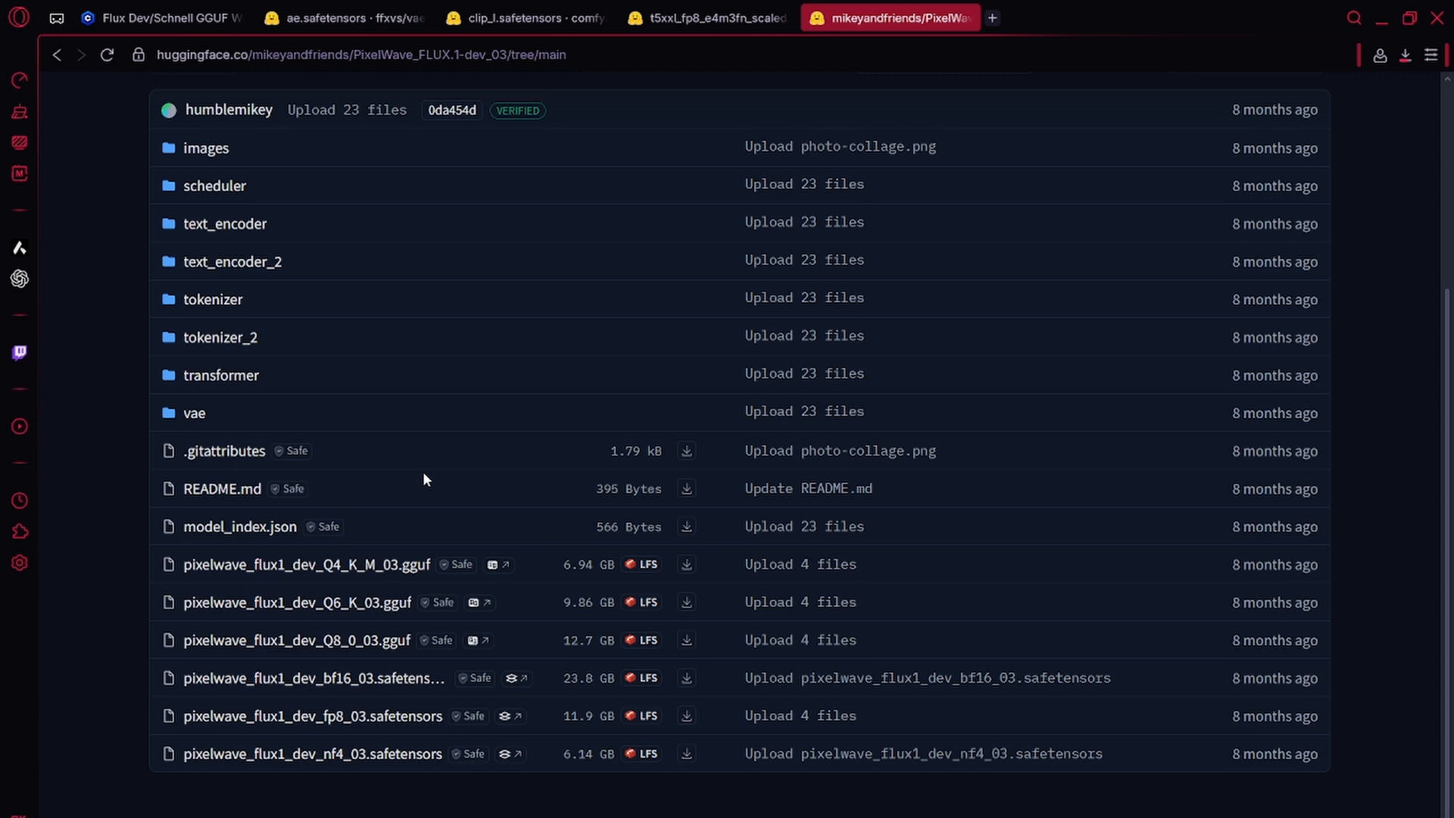
pyautogui.click(158, 18)
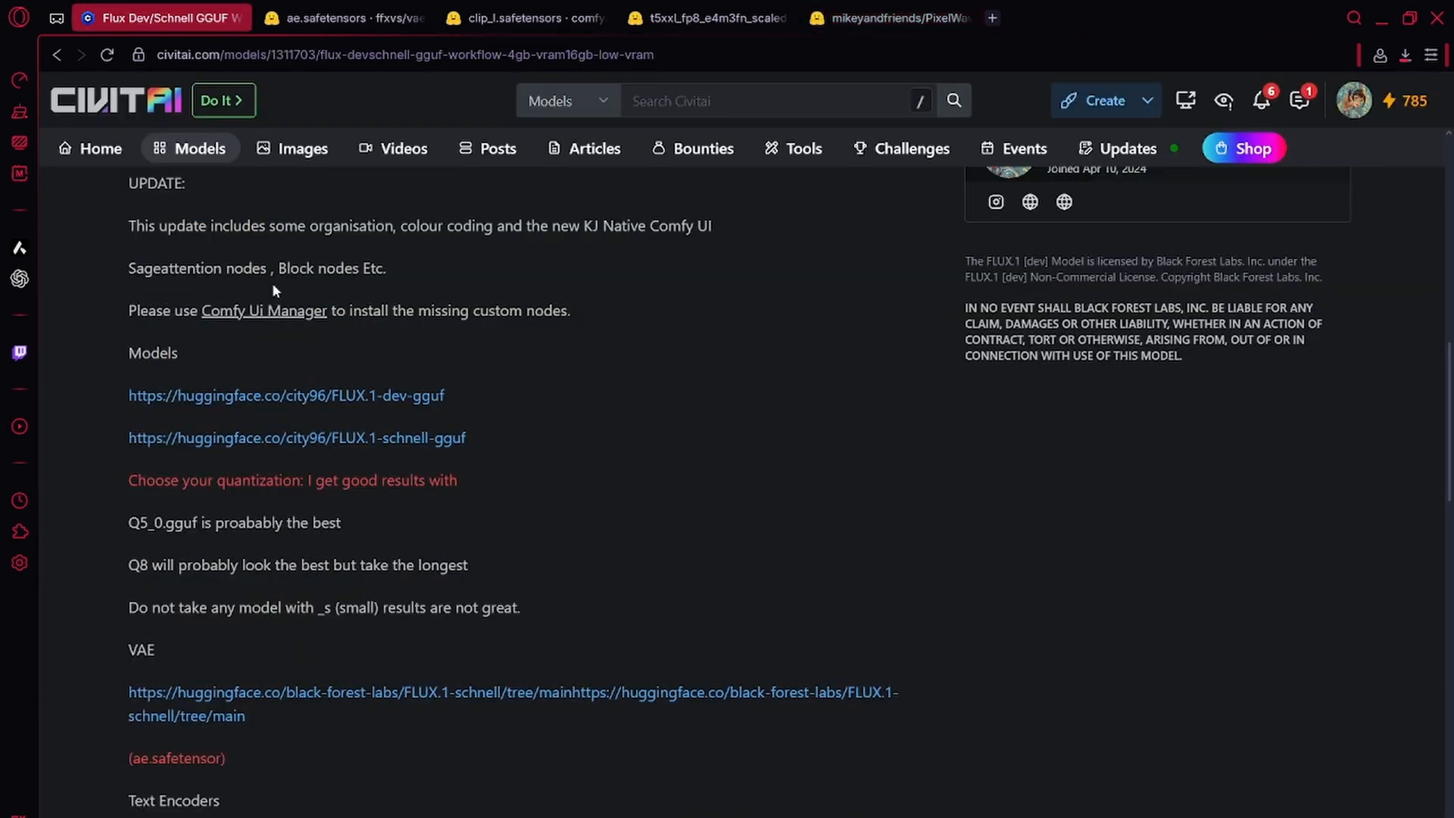
# Open the city96 FLUX.1-schnell-gguf Hugging Face page, then return to the Civitai description.
pyautogui.click(296, 437)
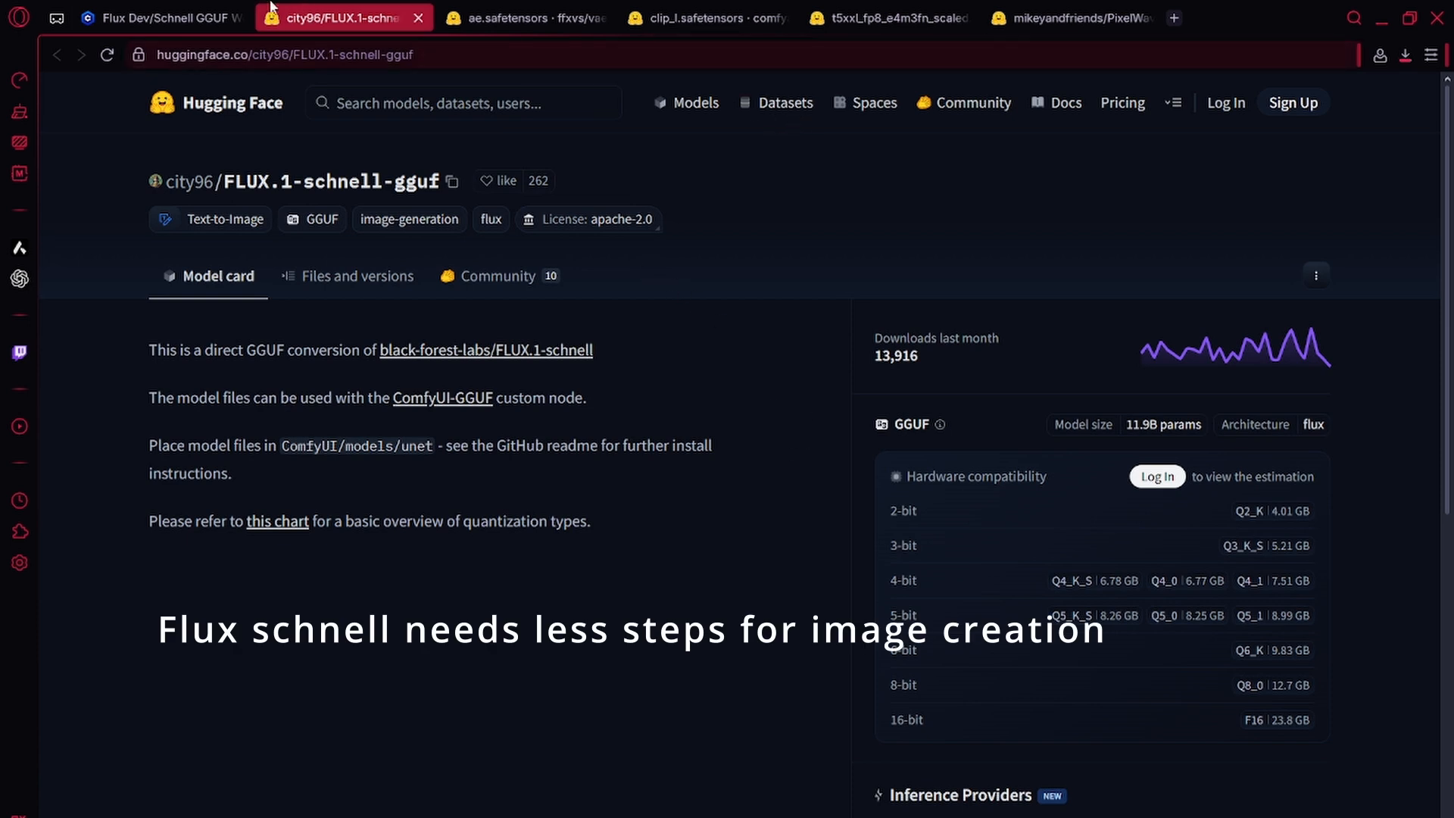
pyautogui.click(158, 17)
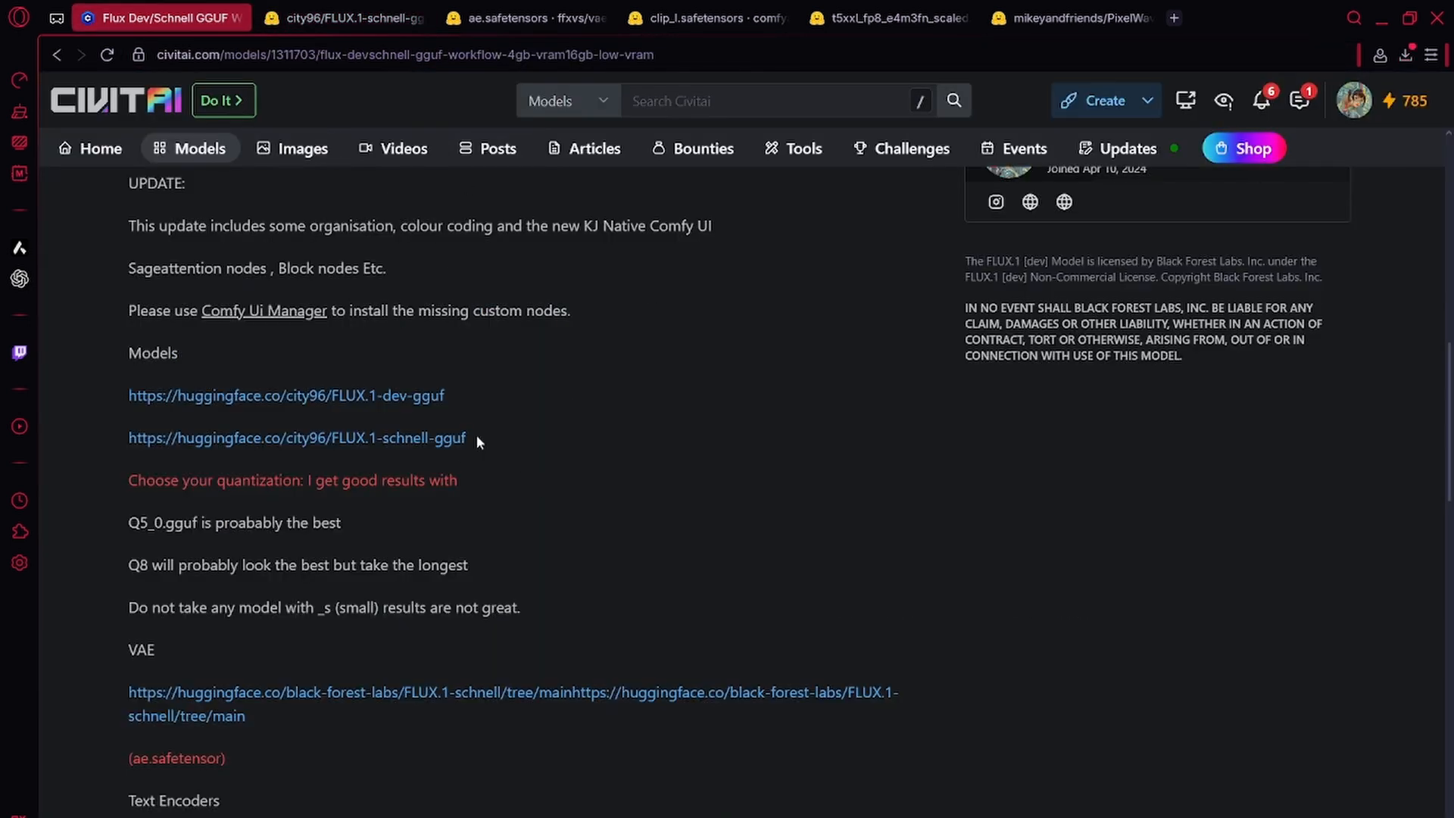
pyautogui.moveTo(422, 108)
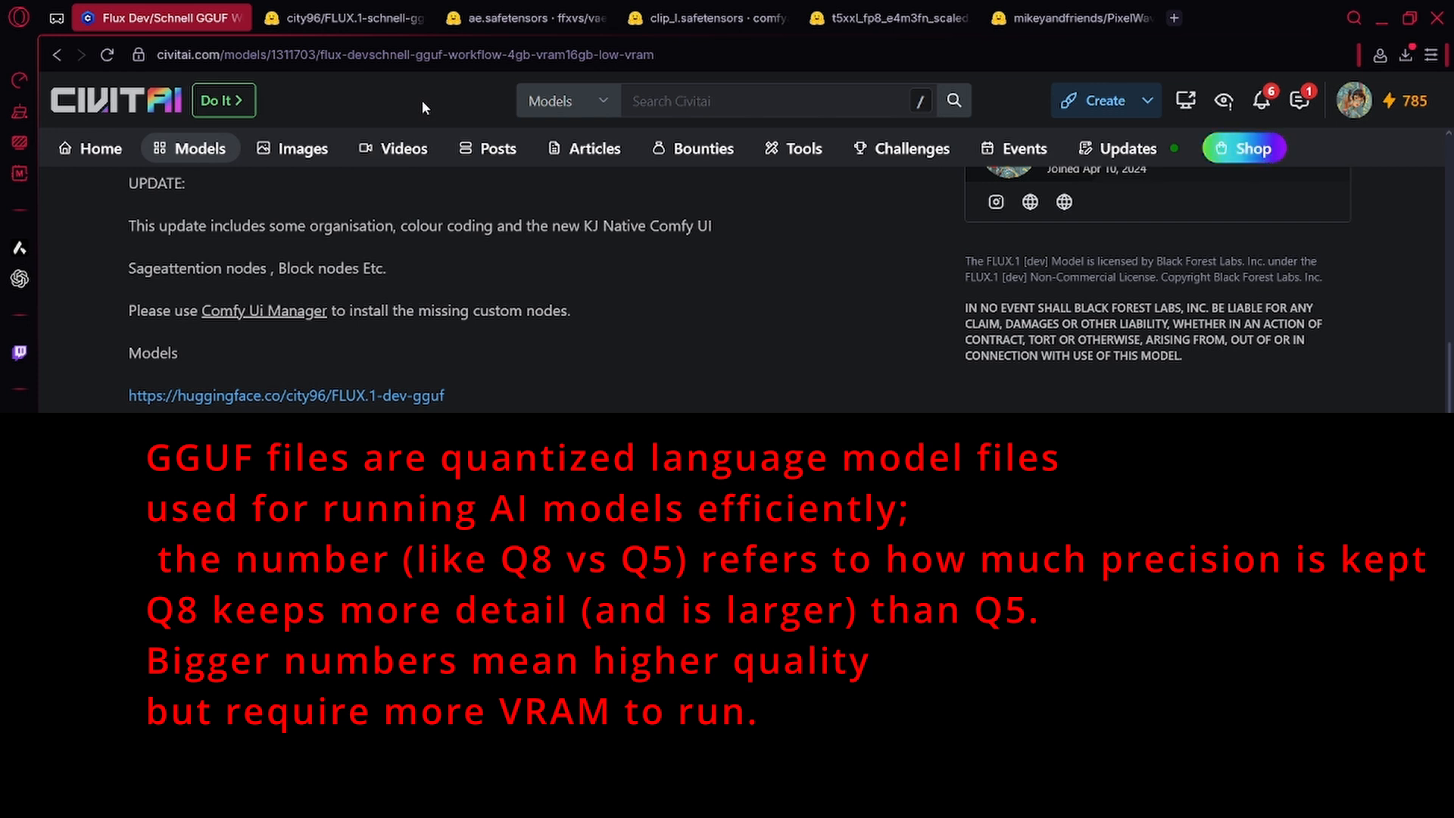
# Scroll the Civitai Flux Dev/Schnell GGUF Workflow page back toward its download options.
pyautogui.scroll(-3)
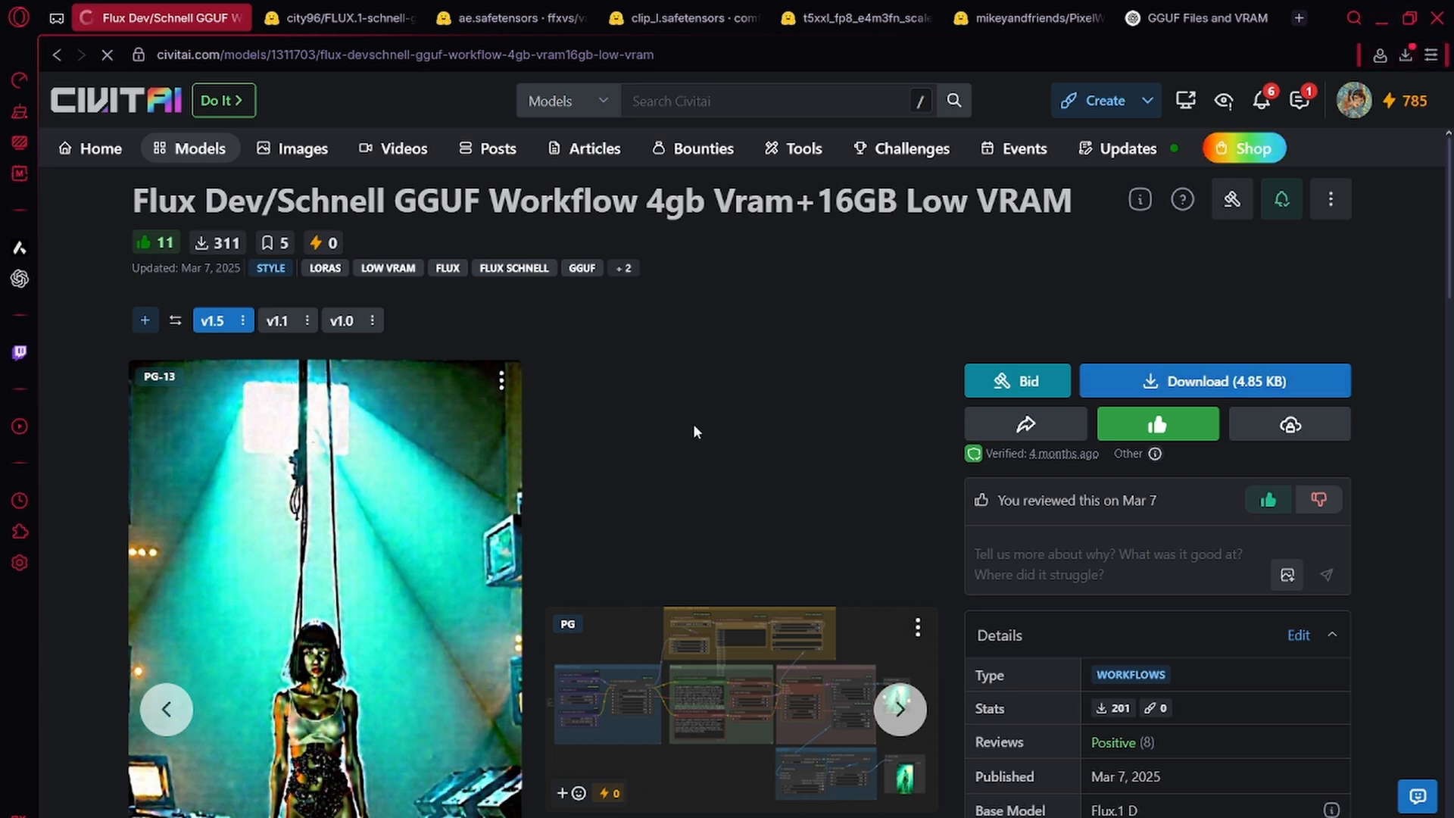
# Open the ComfyUI_windows_portable folder and launch ComfyUI with run_nvidia_gpu.bat.
pyautogui.click(1403, 55)
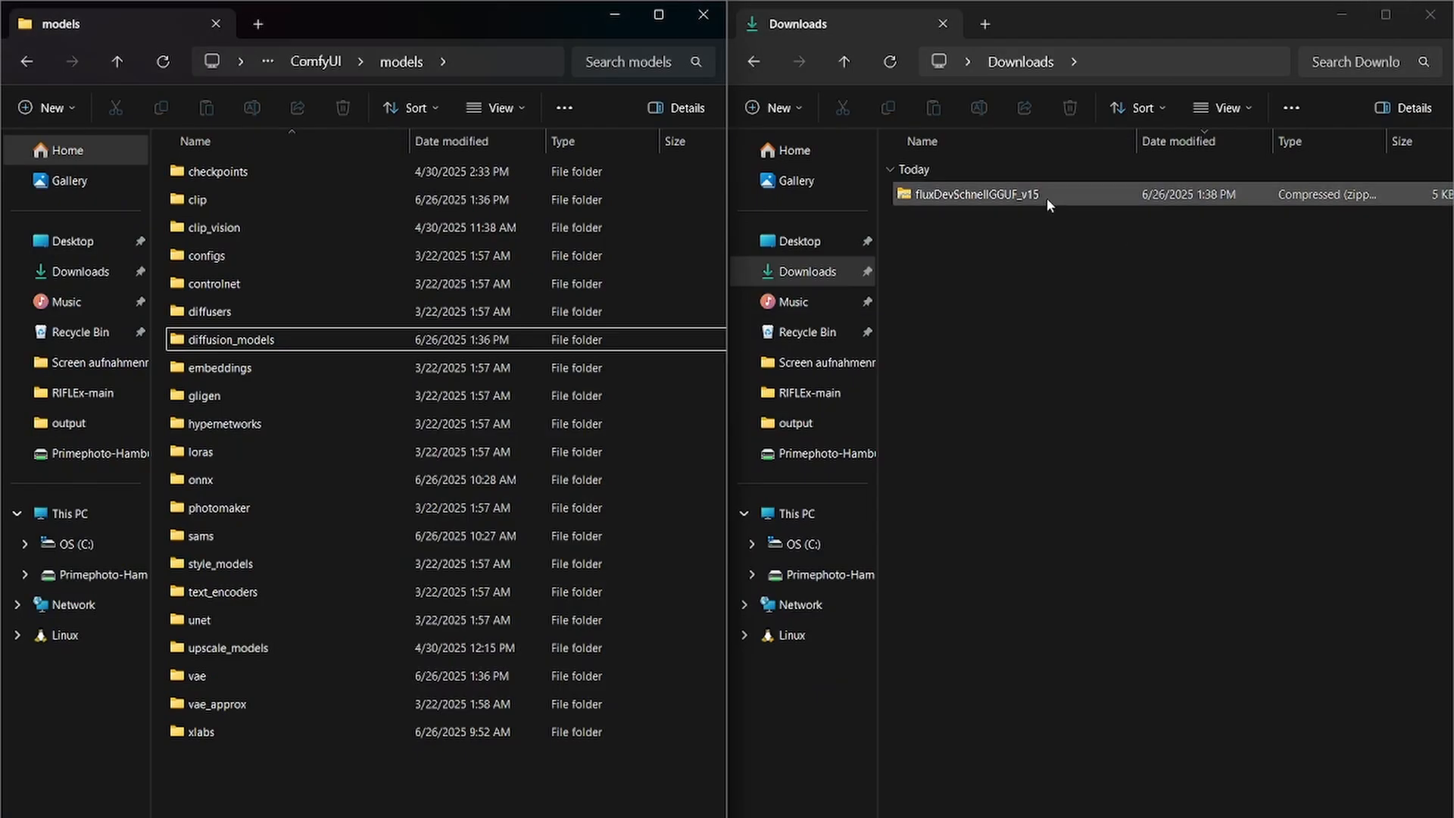
pyautogui.doubleClick(974, 194)
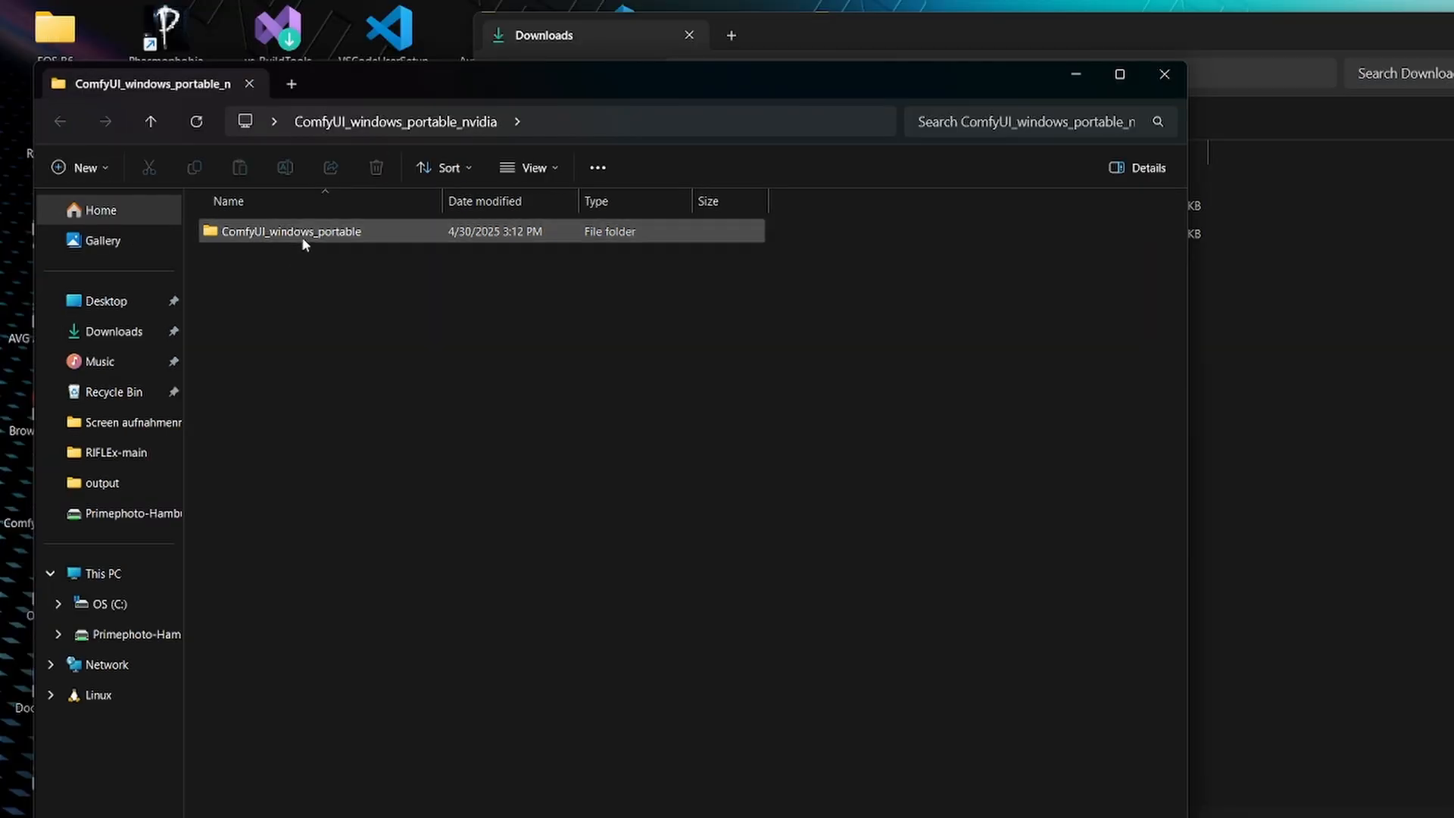
pyautogui.doubleClick(291, 231)
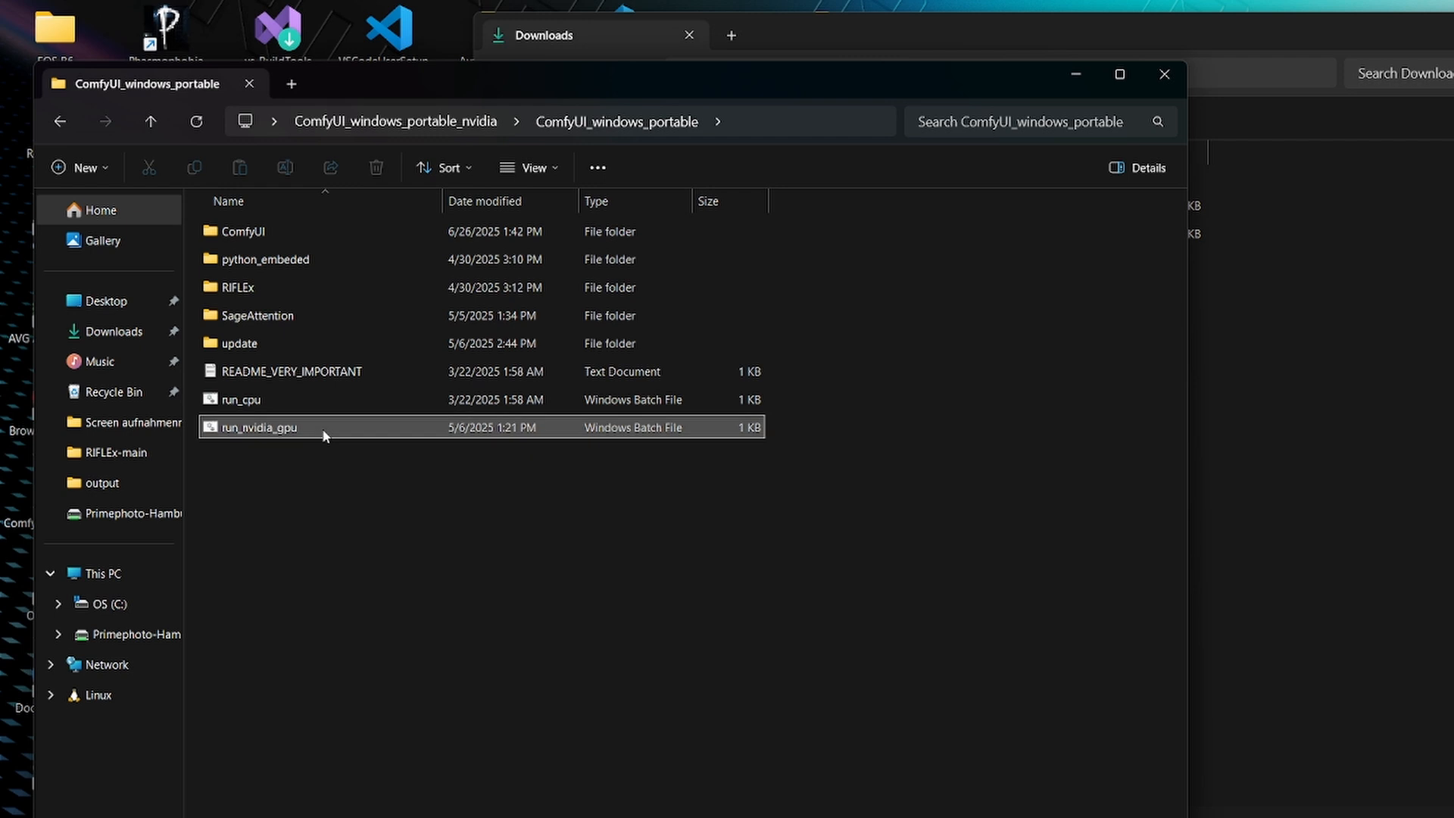
pyautogui.doubleClick(257, 427)
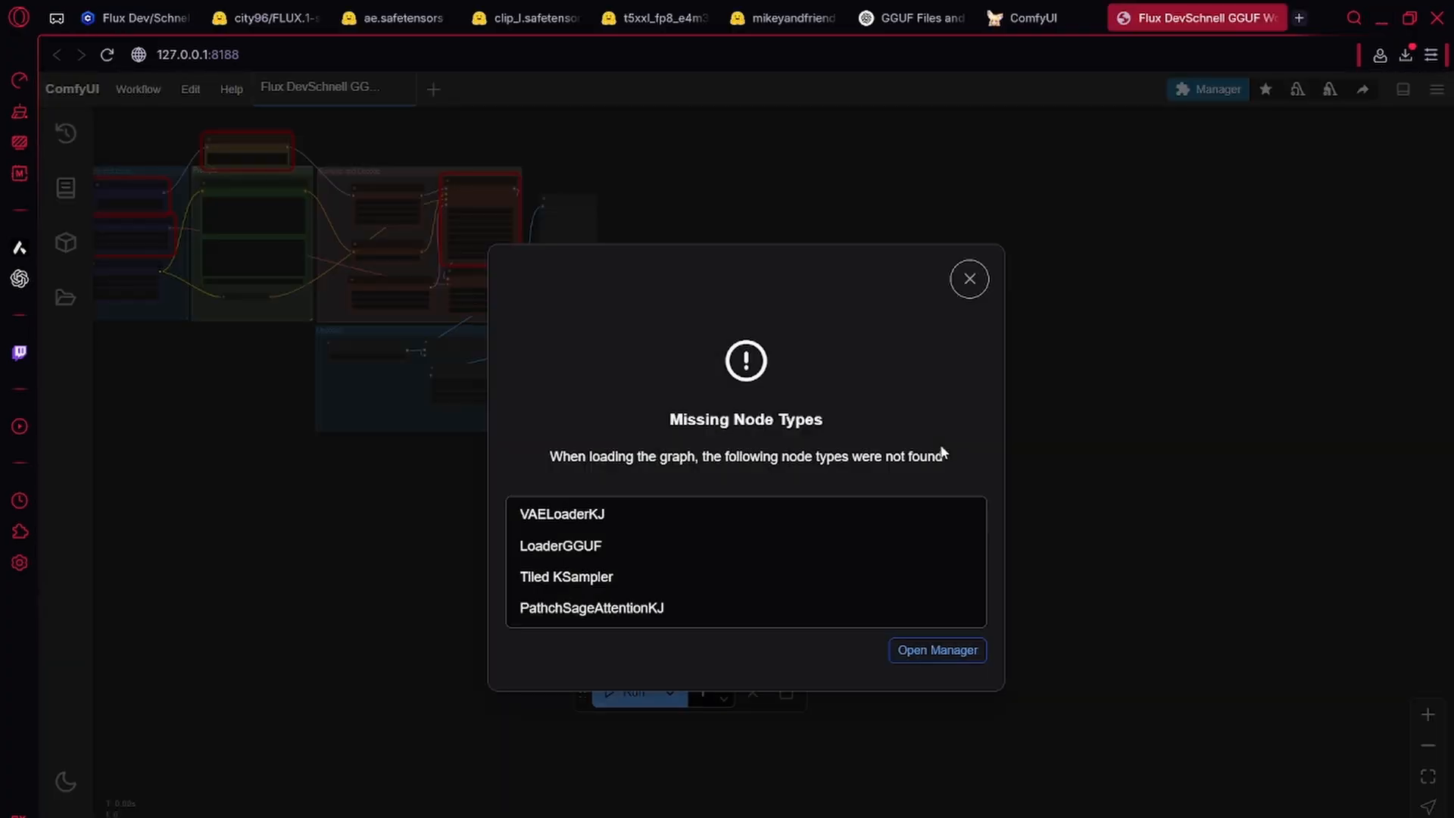
pyautogui.moveTo(1112, 333)
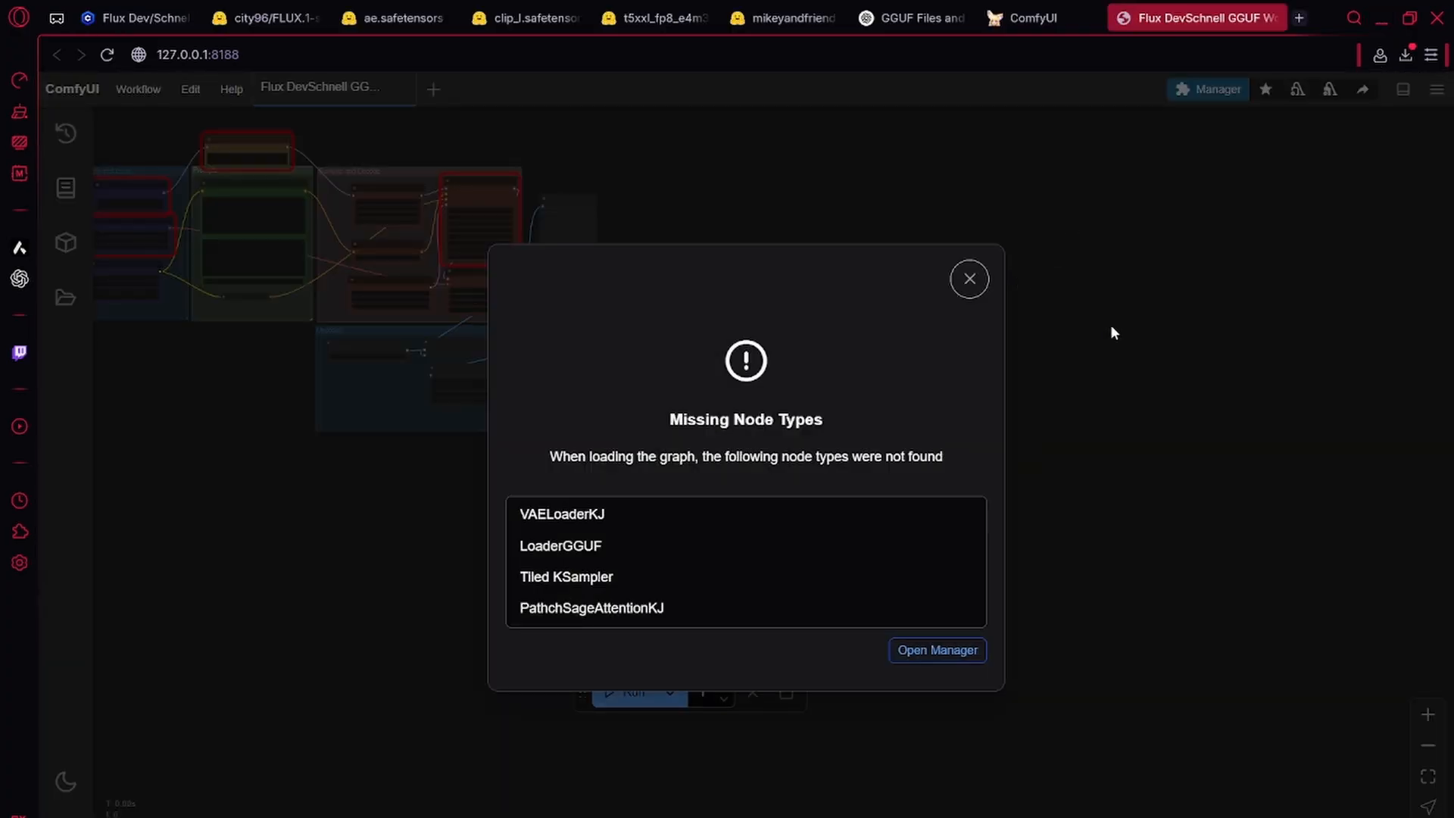
pyautogui.moveTo(997, 336)
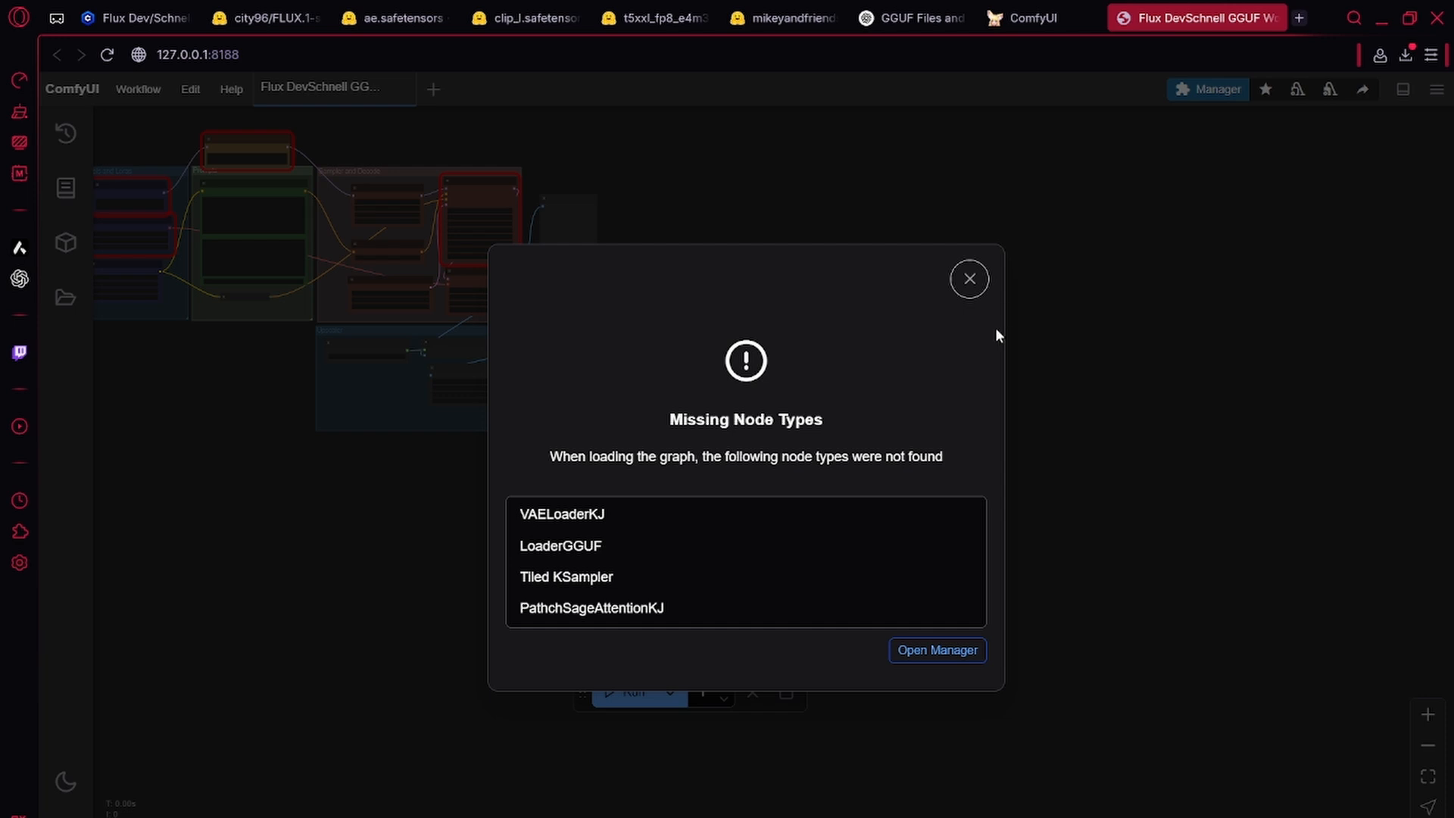
# Dismiss the warning about missing VAELoaderKJ, LoaderGGUF, Tiled KSampler and PatchSageAttentionKJ nodes.
pyautogui.click(969, 278)
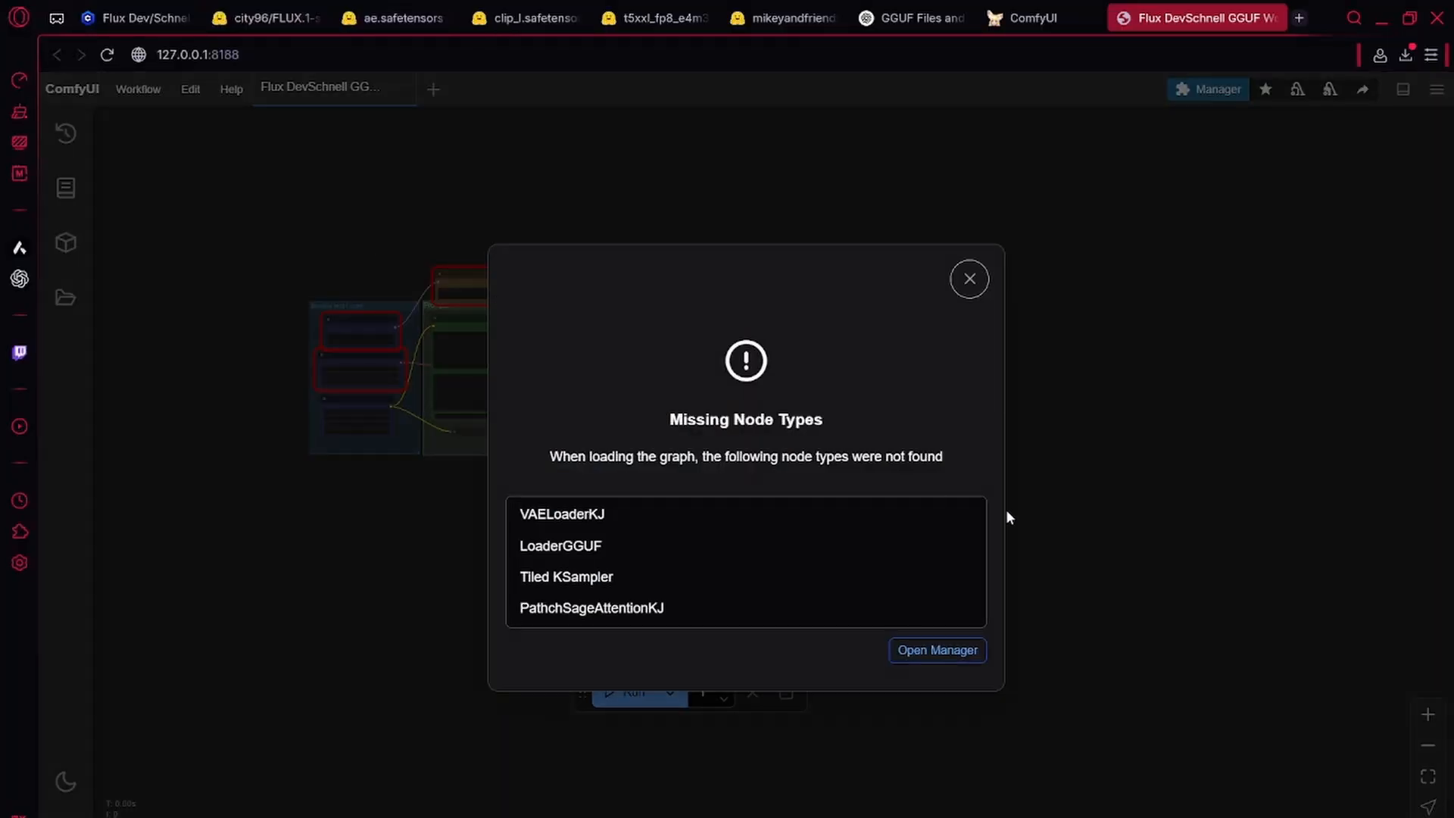
pyautogui.moveTo(712, 542)
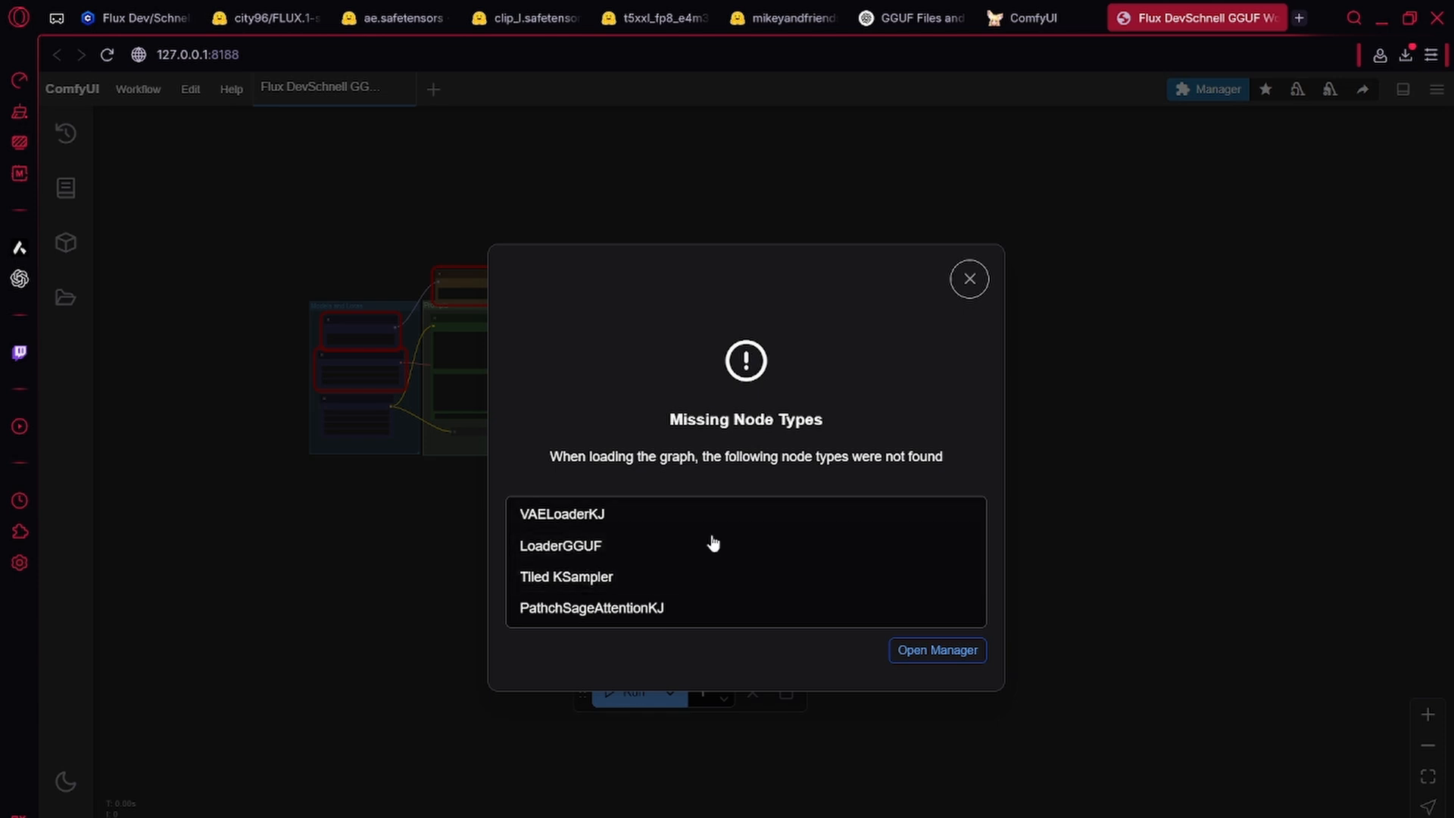
pyautogui.click(968, 277)
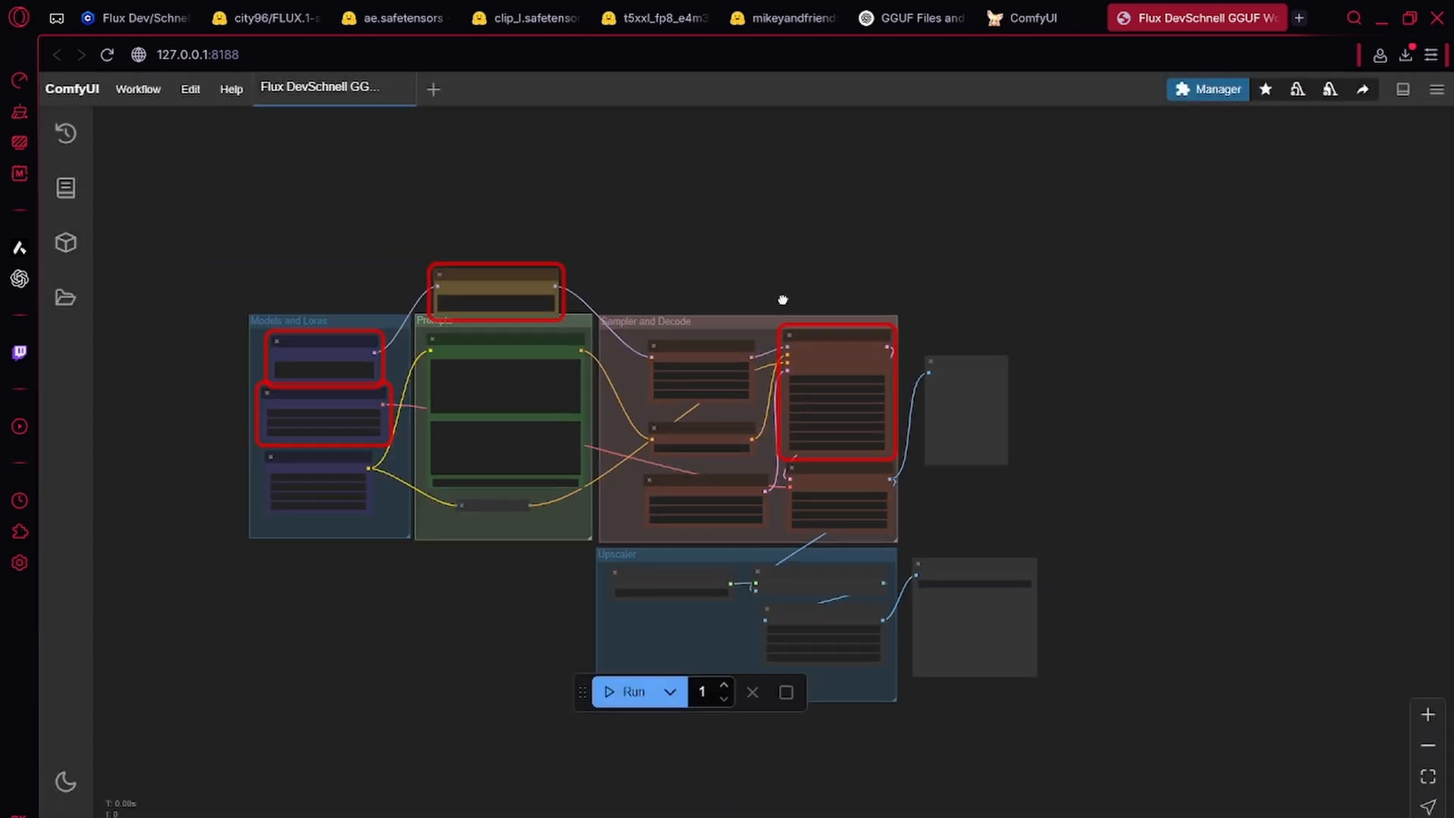
# List the missing ComfyUI-KJNodes, tiled_ksampler and gguf packs in Manager's Install Missing Custom Nodes.
pyautogui.click(1207, 89)
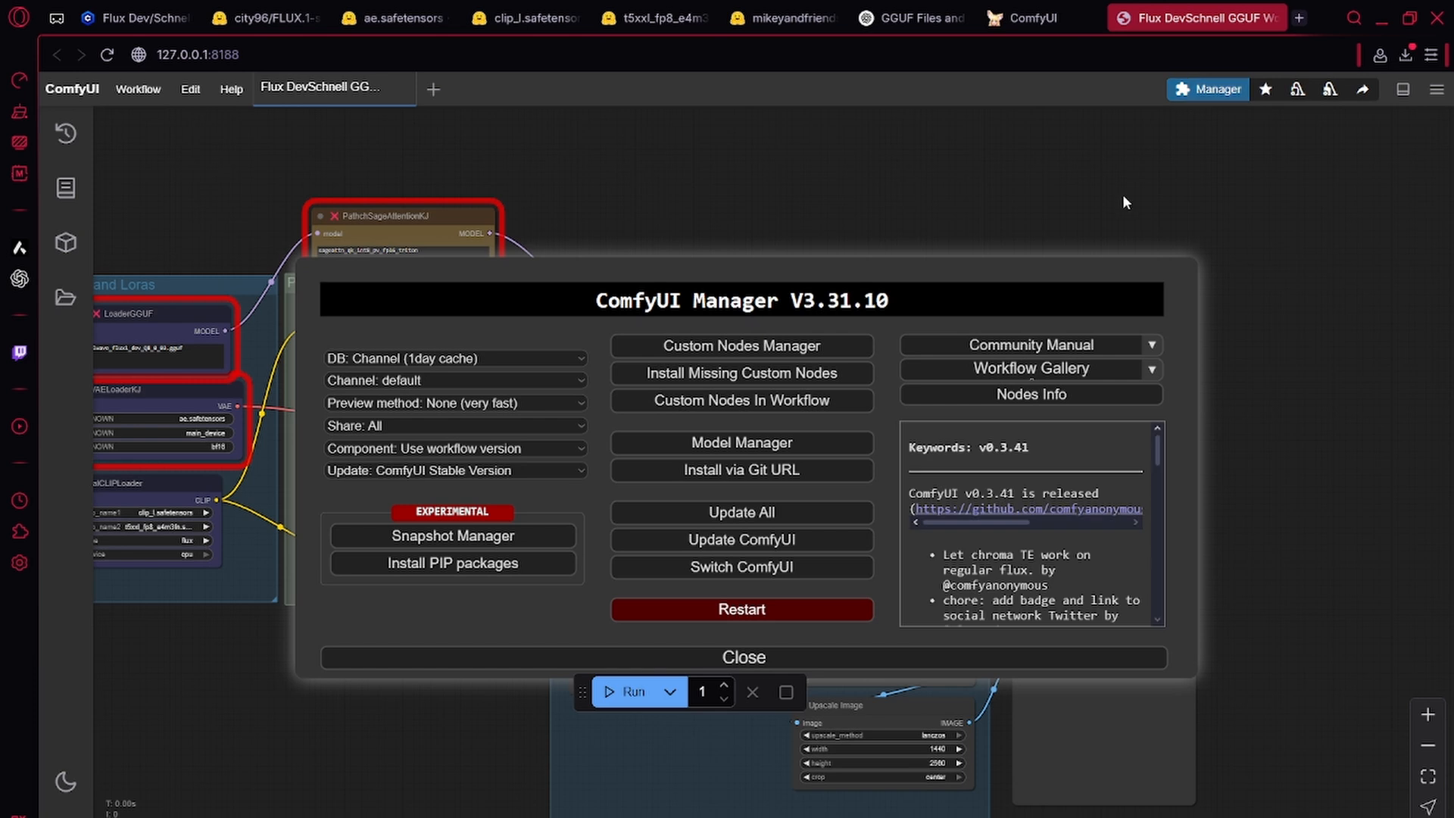
pyautogui.click(741, 346)
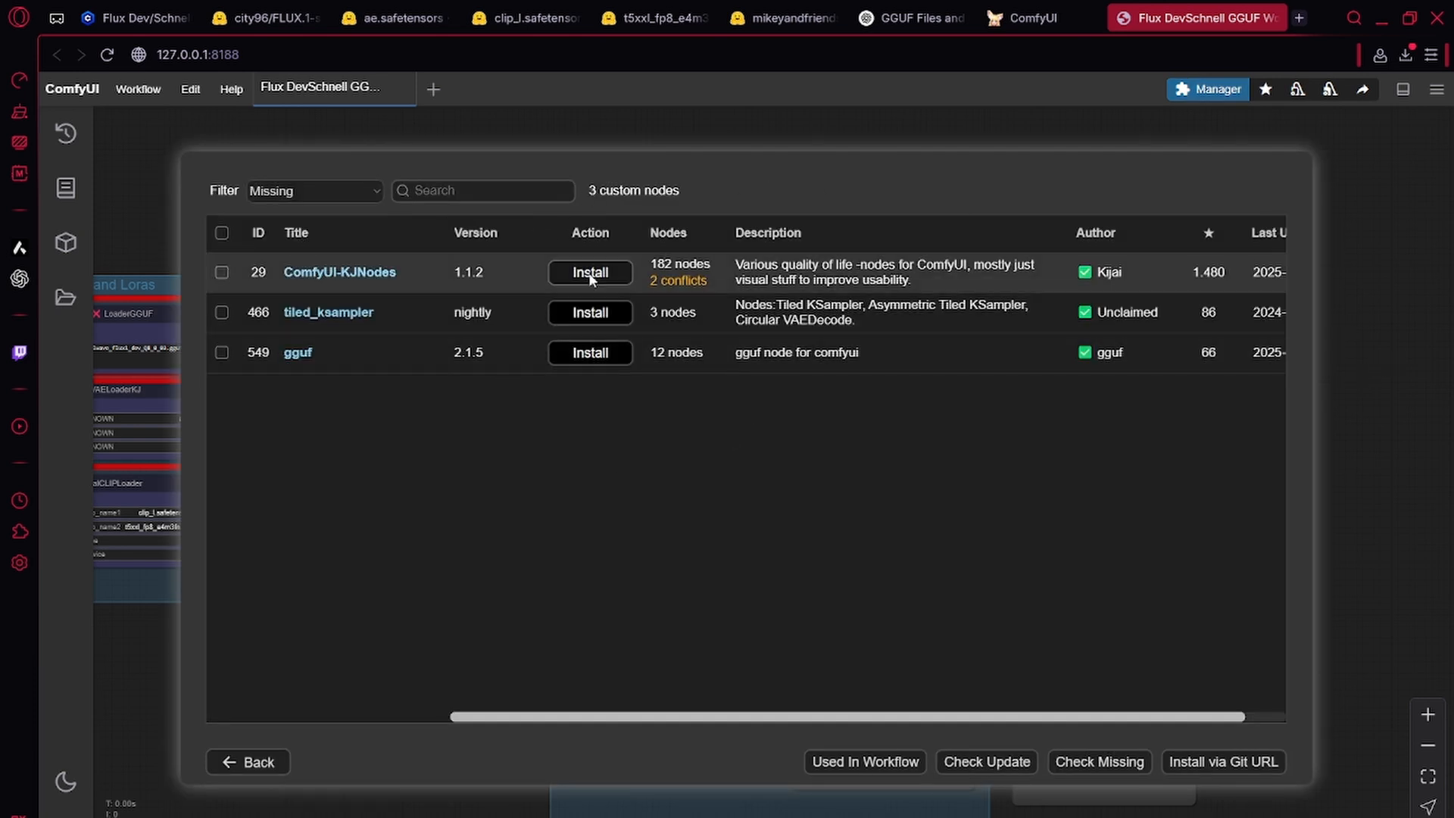
pyautogui.moveTo(337, 518)
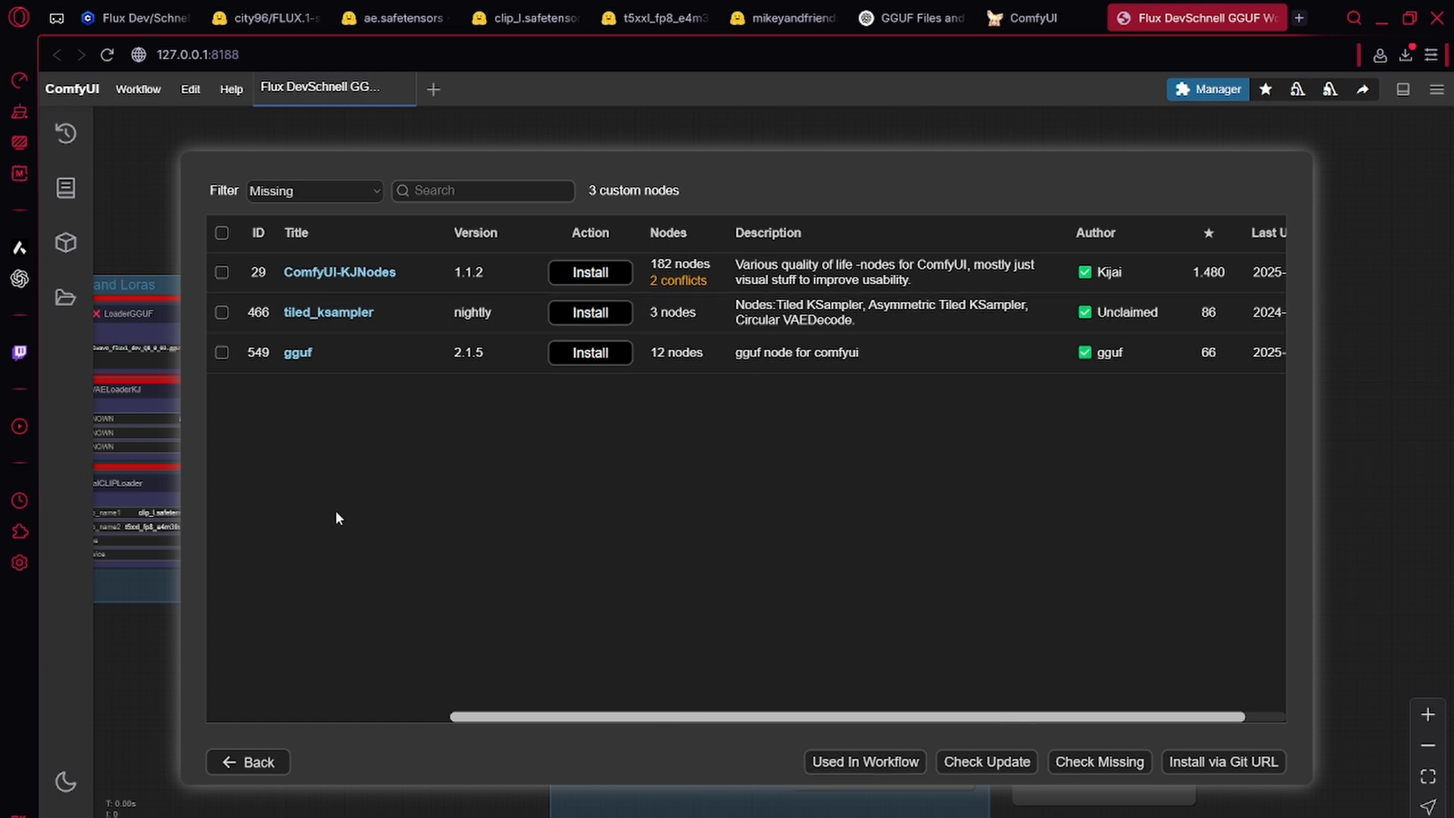
pyautogui.moveTo(267, 471)
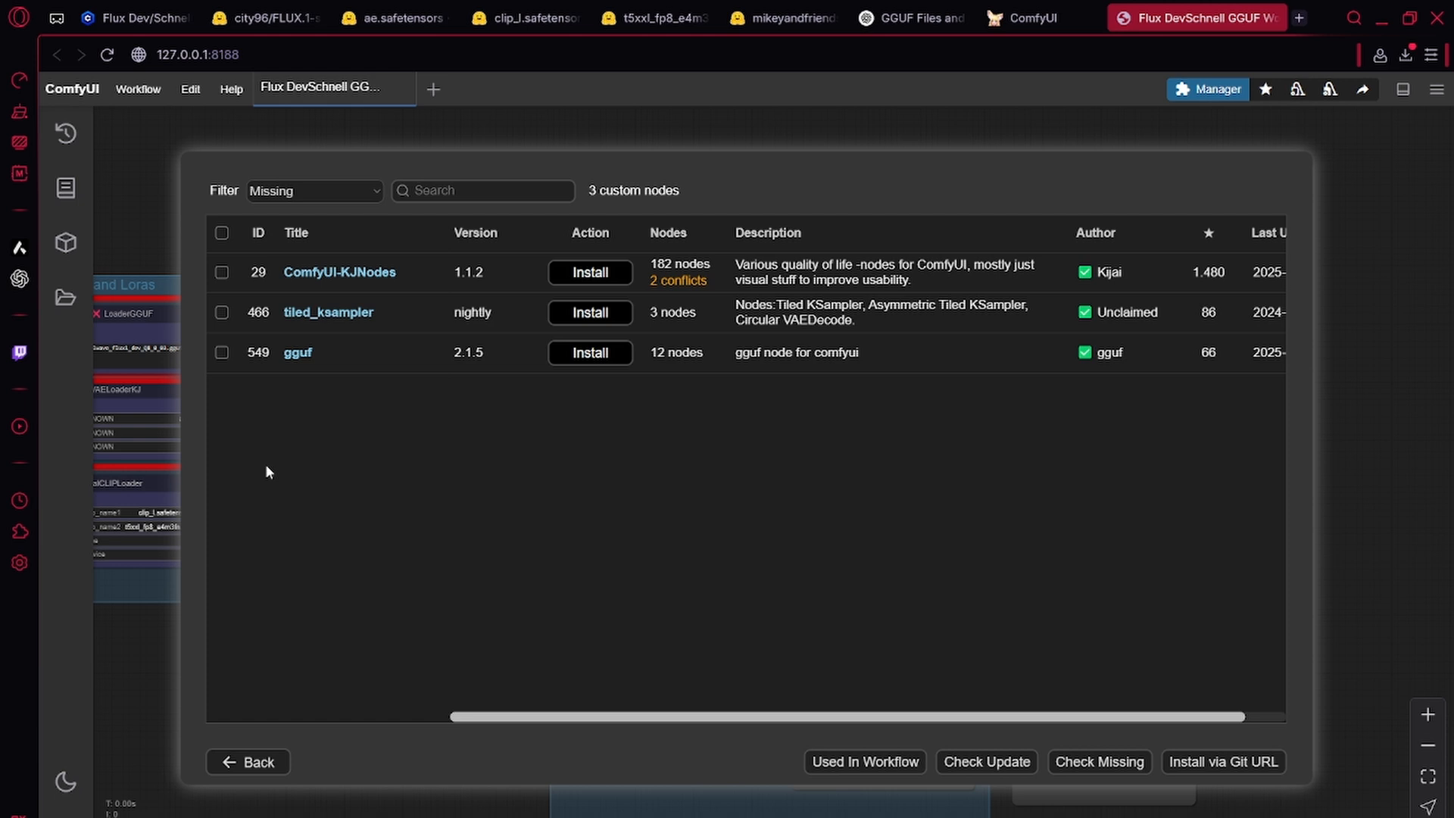
pyautogui.click(247, 761)
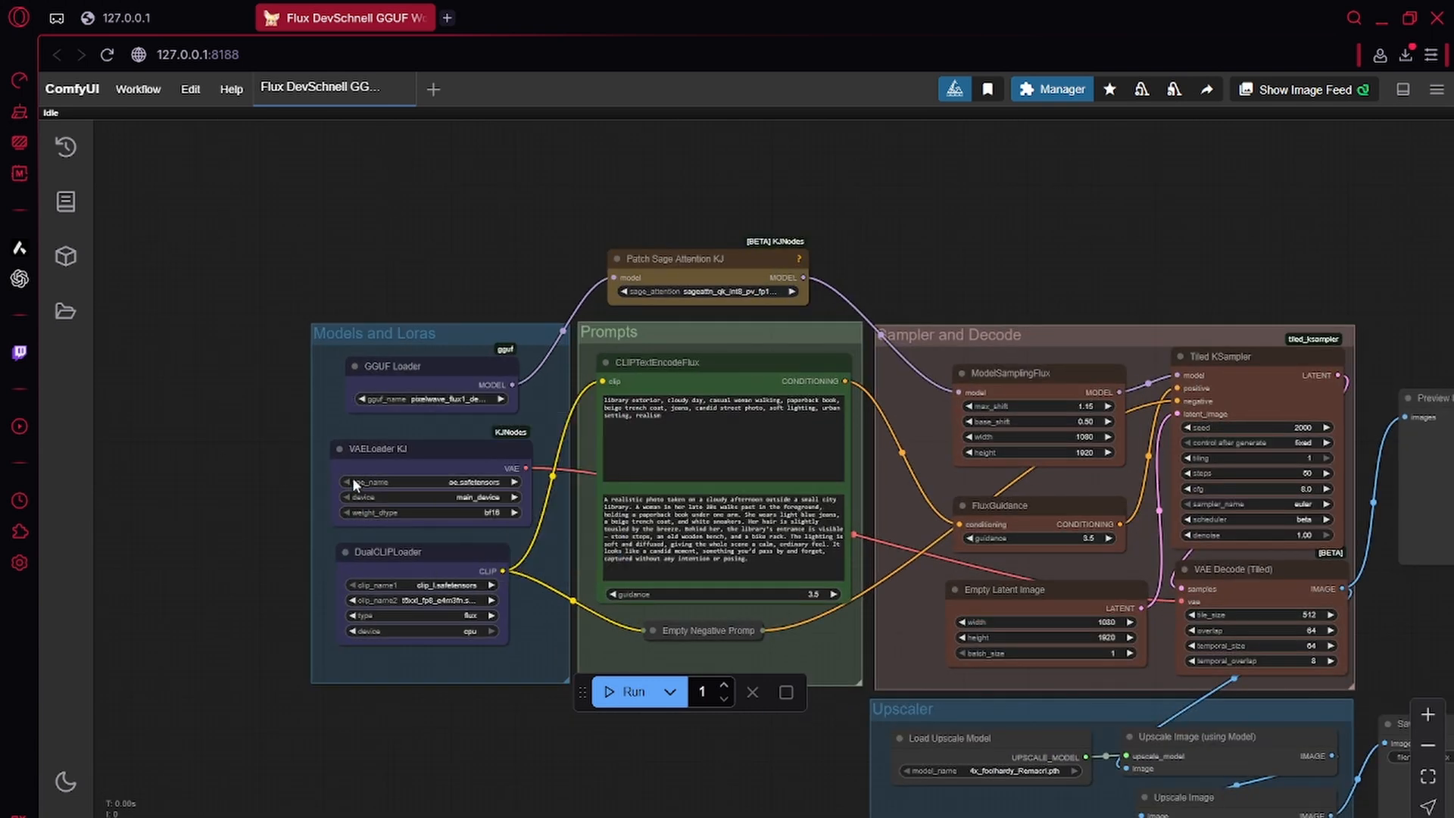
pyautogui.moveTo(220, 451)
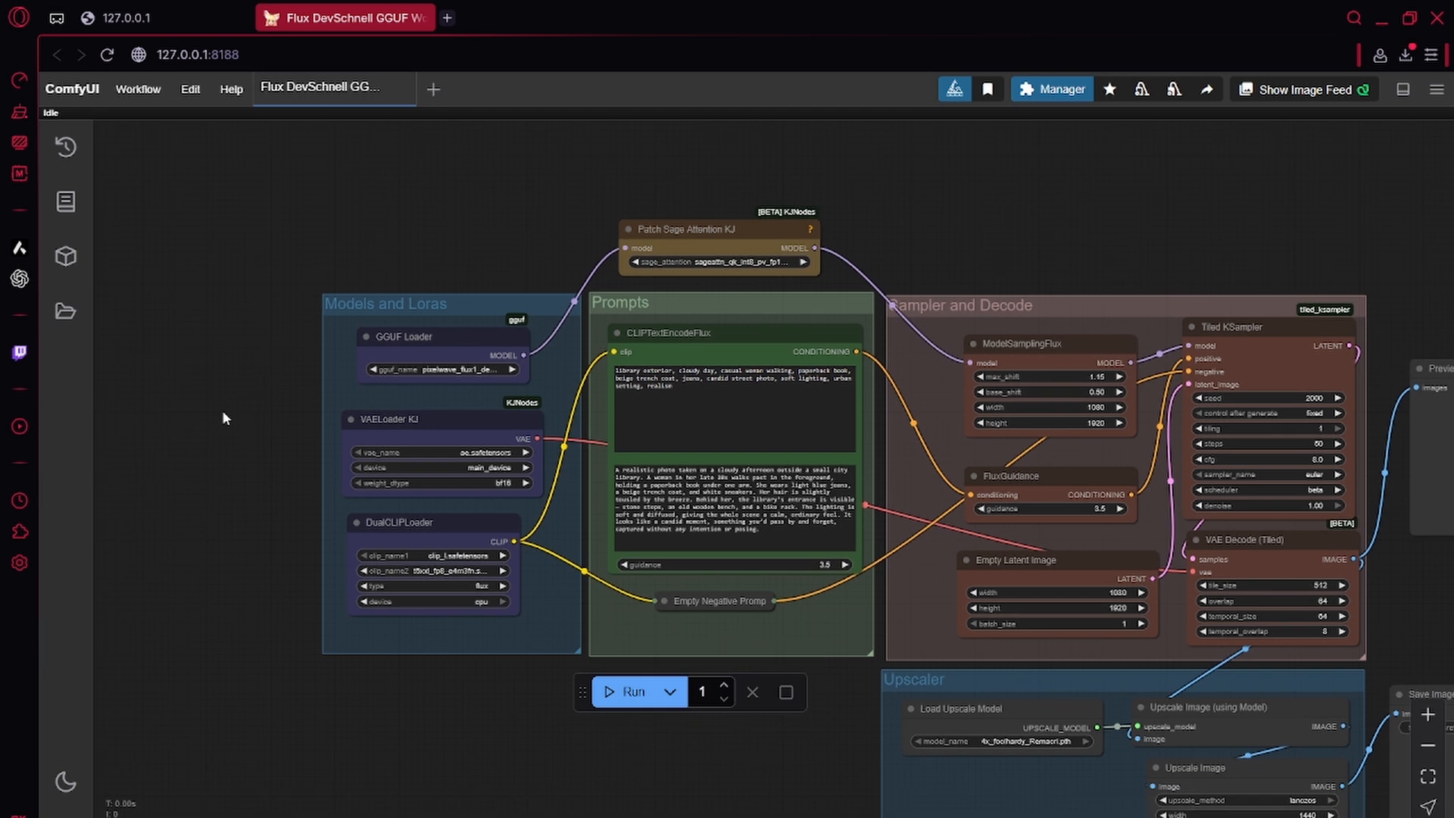
pyautogui.moveTo(343, 285)
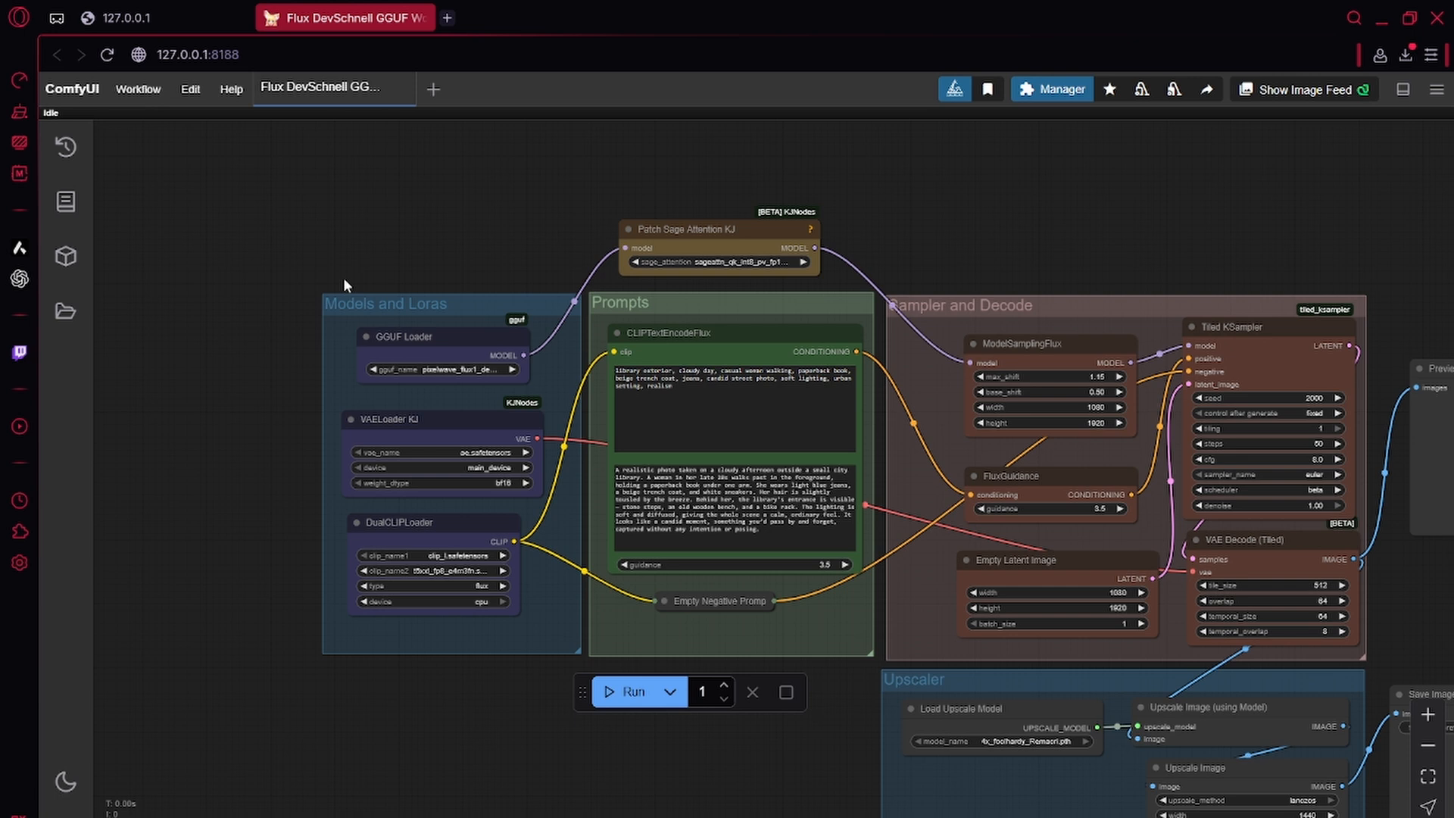
# Reload the workflow so GGUF Loader, VAELoader KJ, Tiled KSampler and Patch Sage Attention KJ load.
pyautogui.click(632, 691)
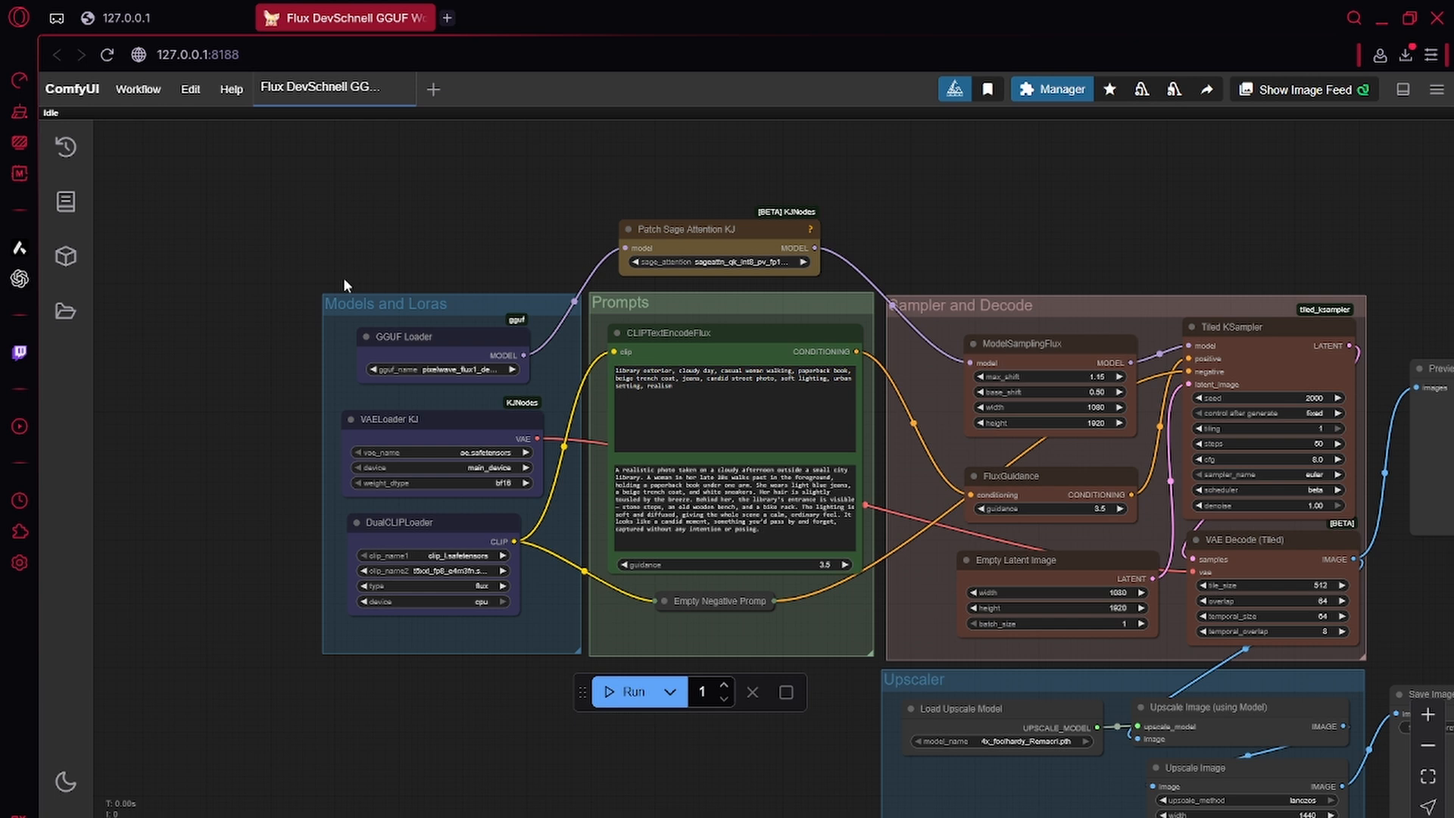
pyautogui.moveTo(269, 258)
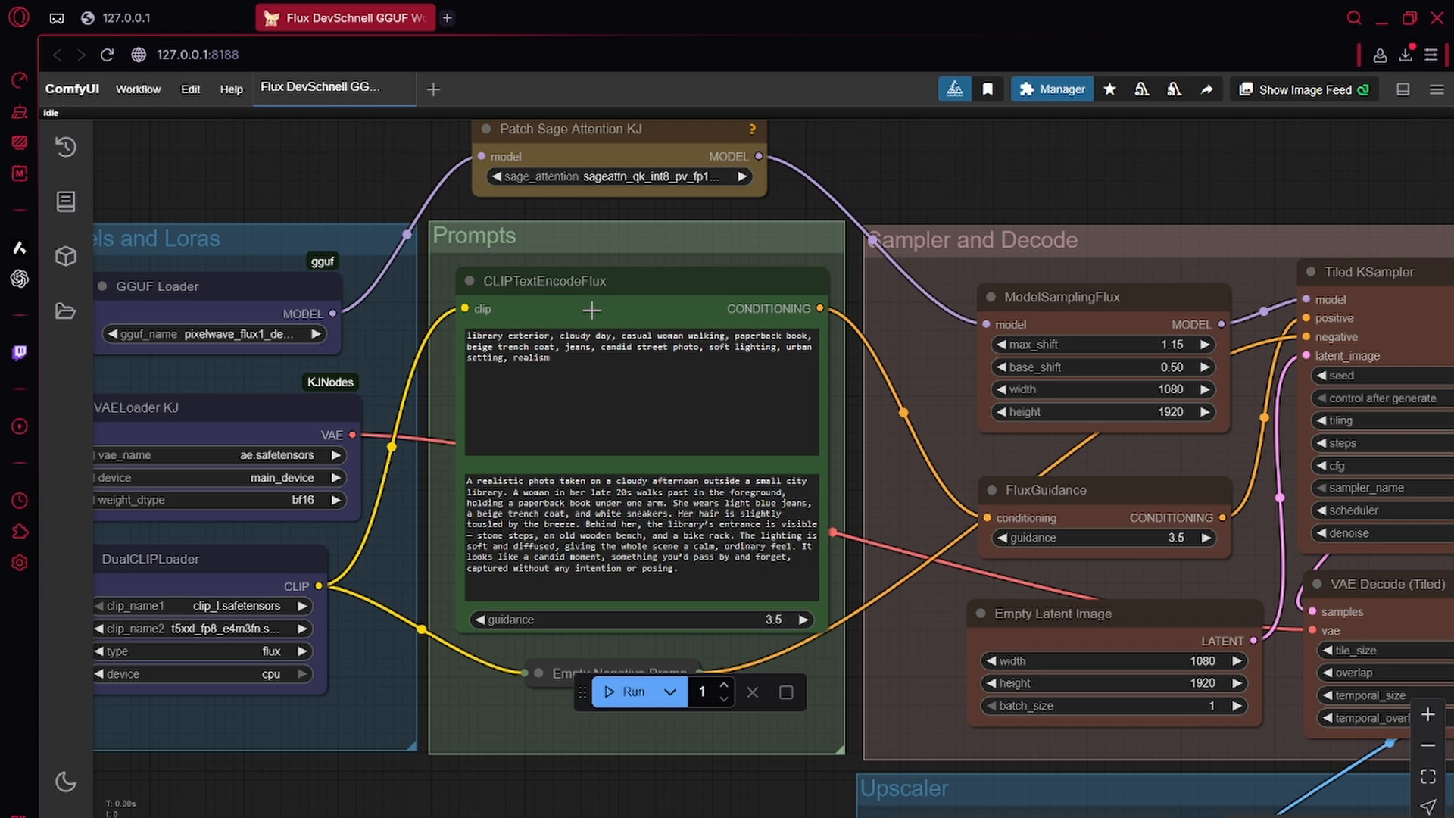
pyautogui.click(582, 357)
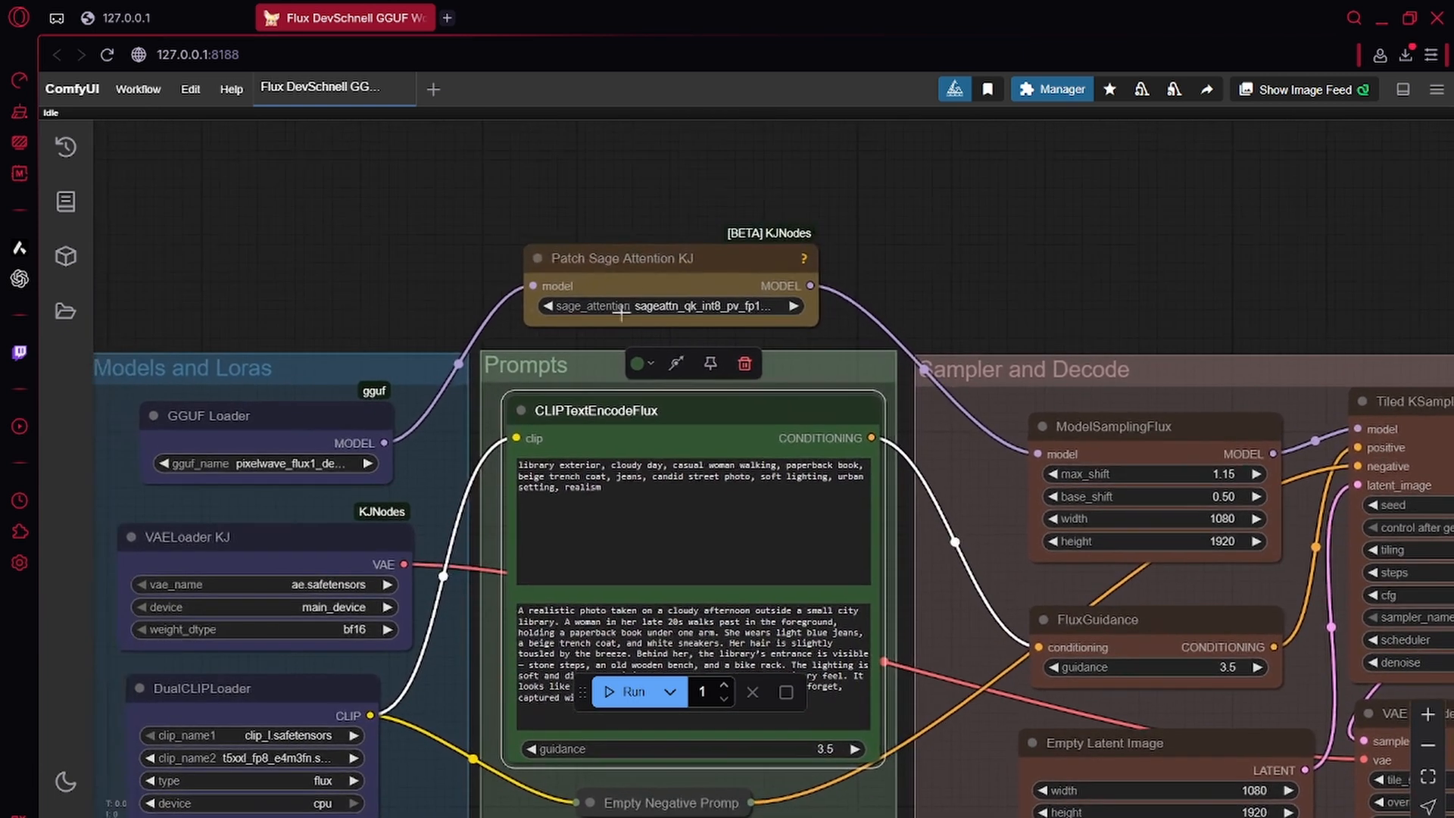
pyautogui.moveTo(921, 314)
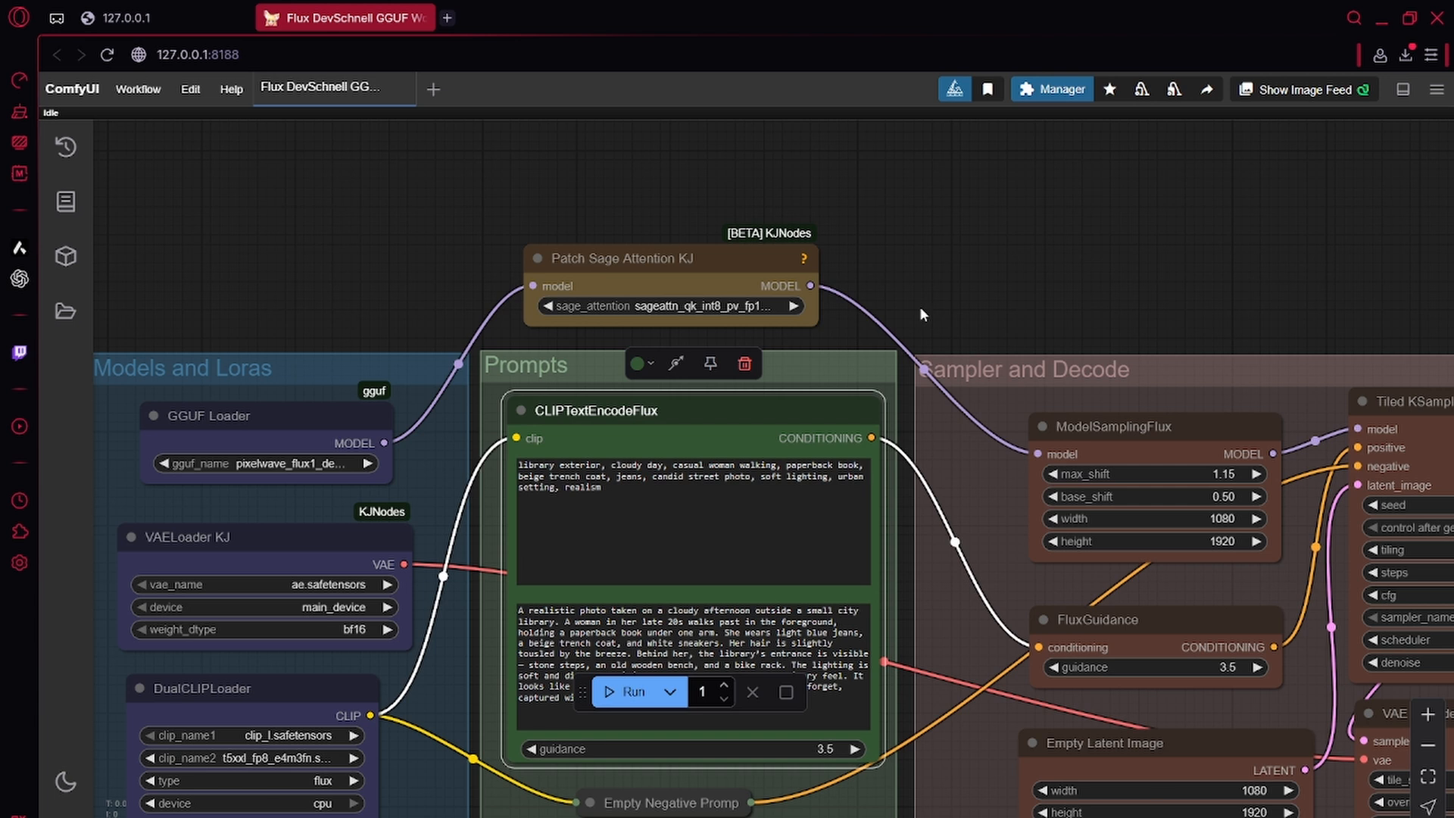
pyautogui.moveTo(882, 301)
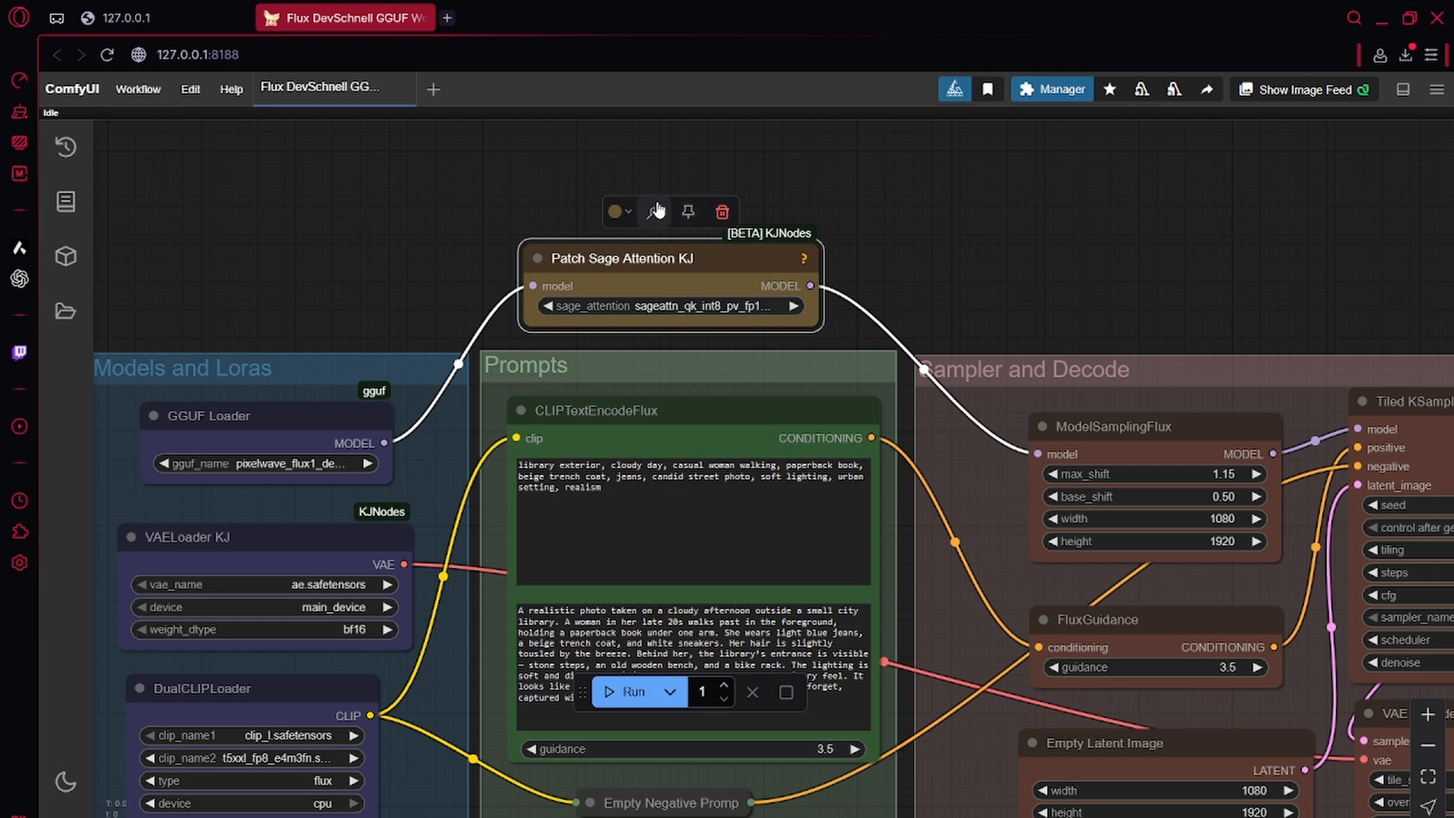
# Bypass the Patch Sage Attention KJ node.
pyautogui.click(653, 211)
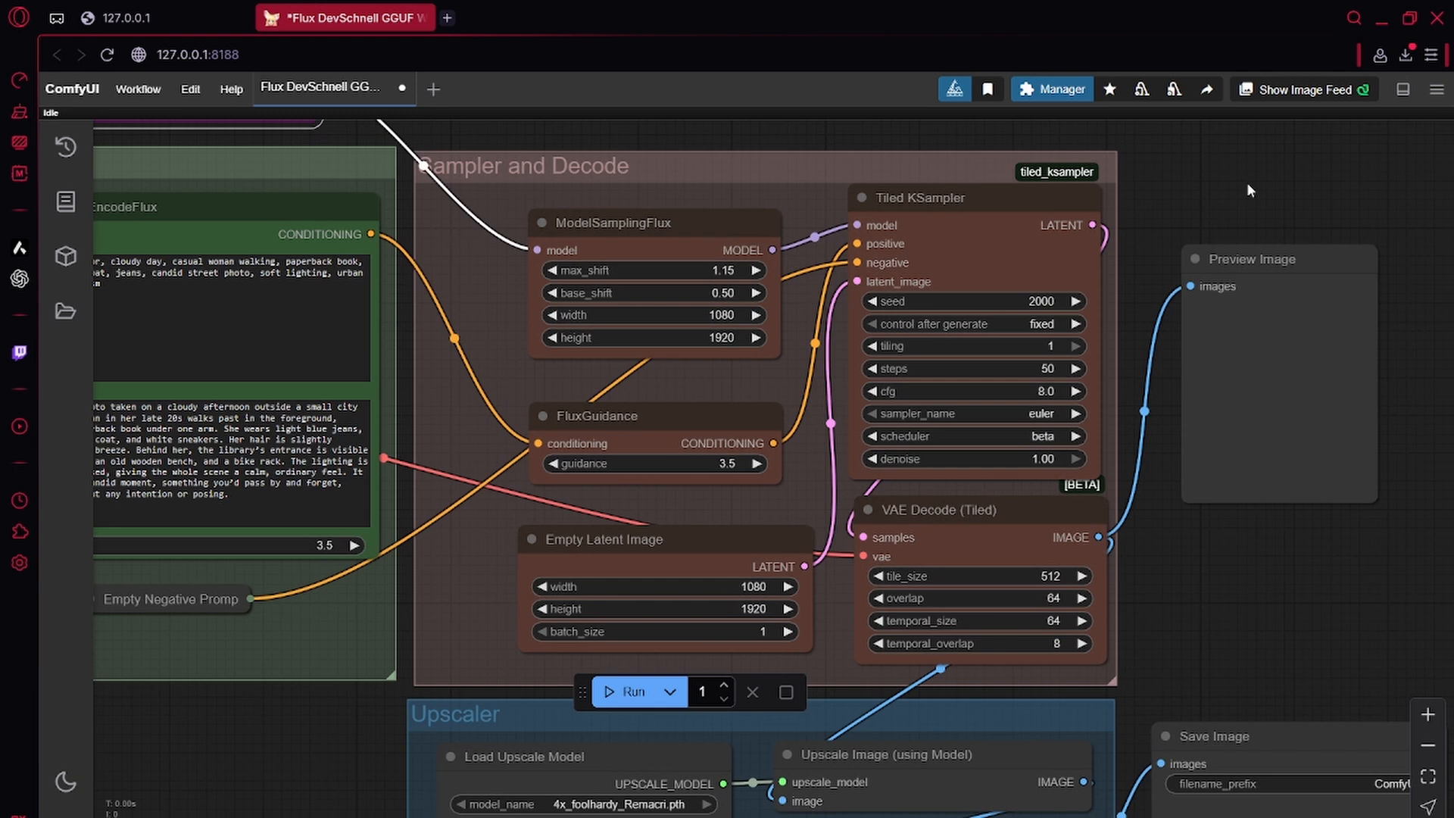
pyautogui.moveTo(930, 198)
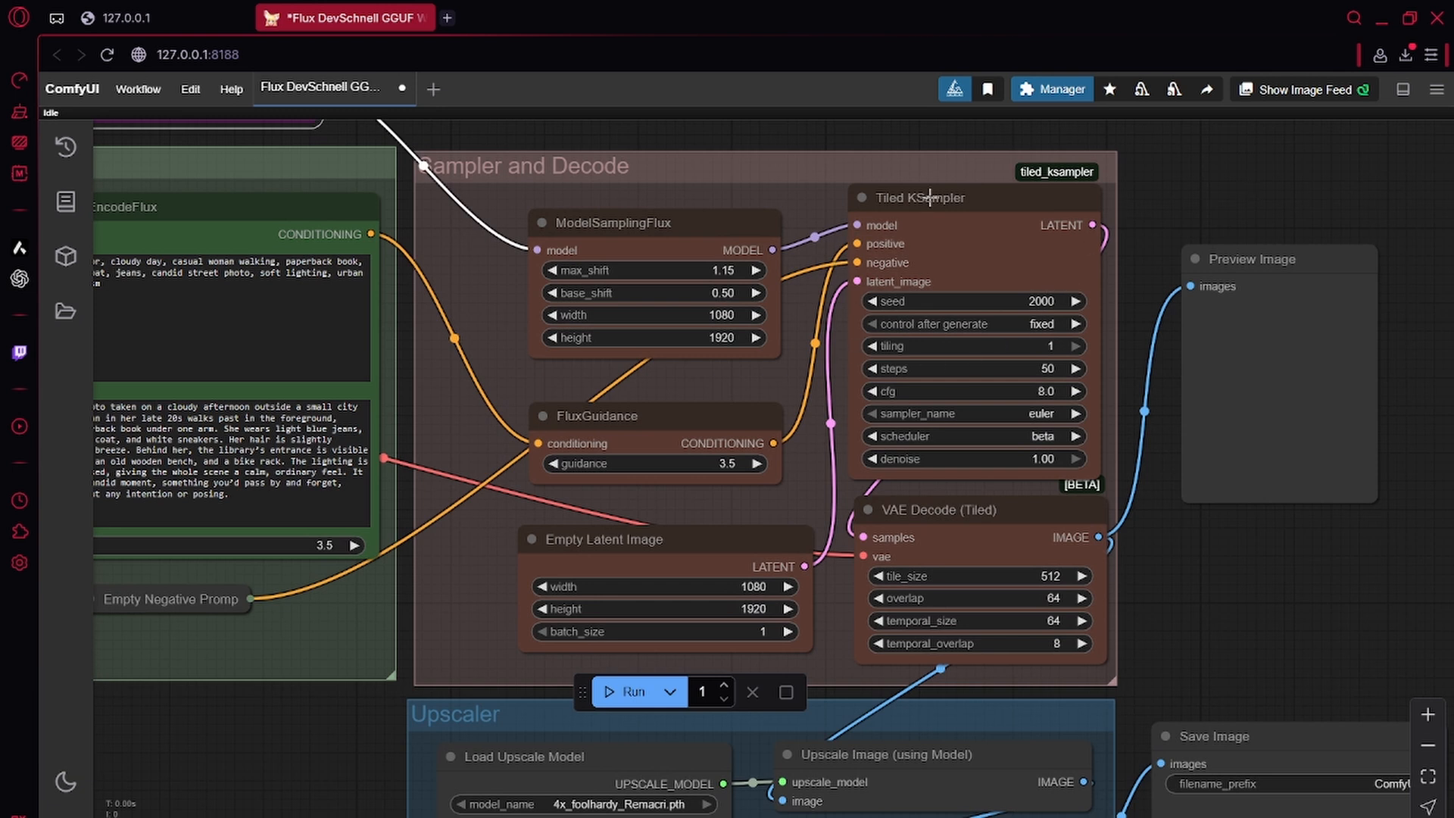
pyautogui.moveTo(732, 251)
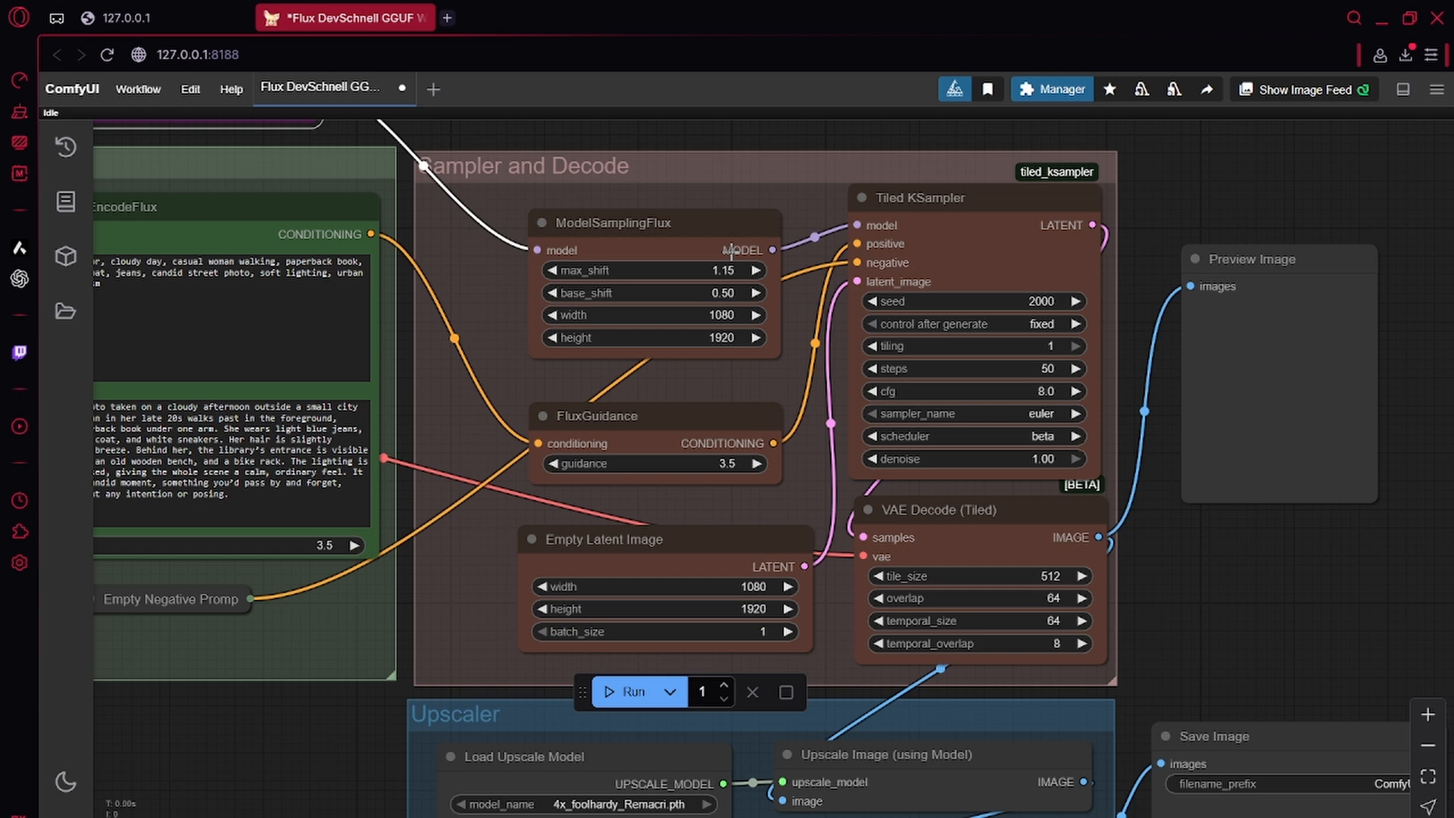
pyautogui.moveTo(616, 225)
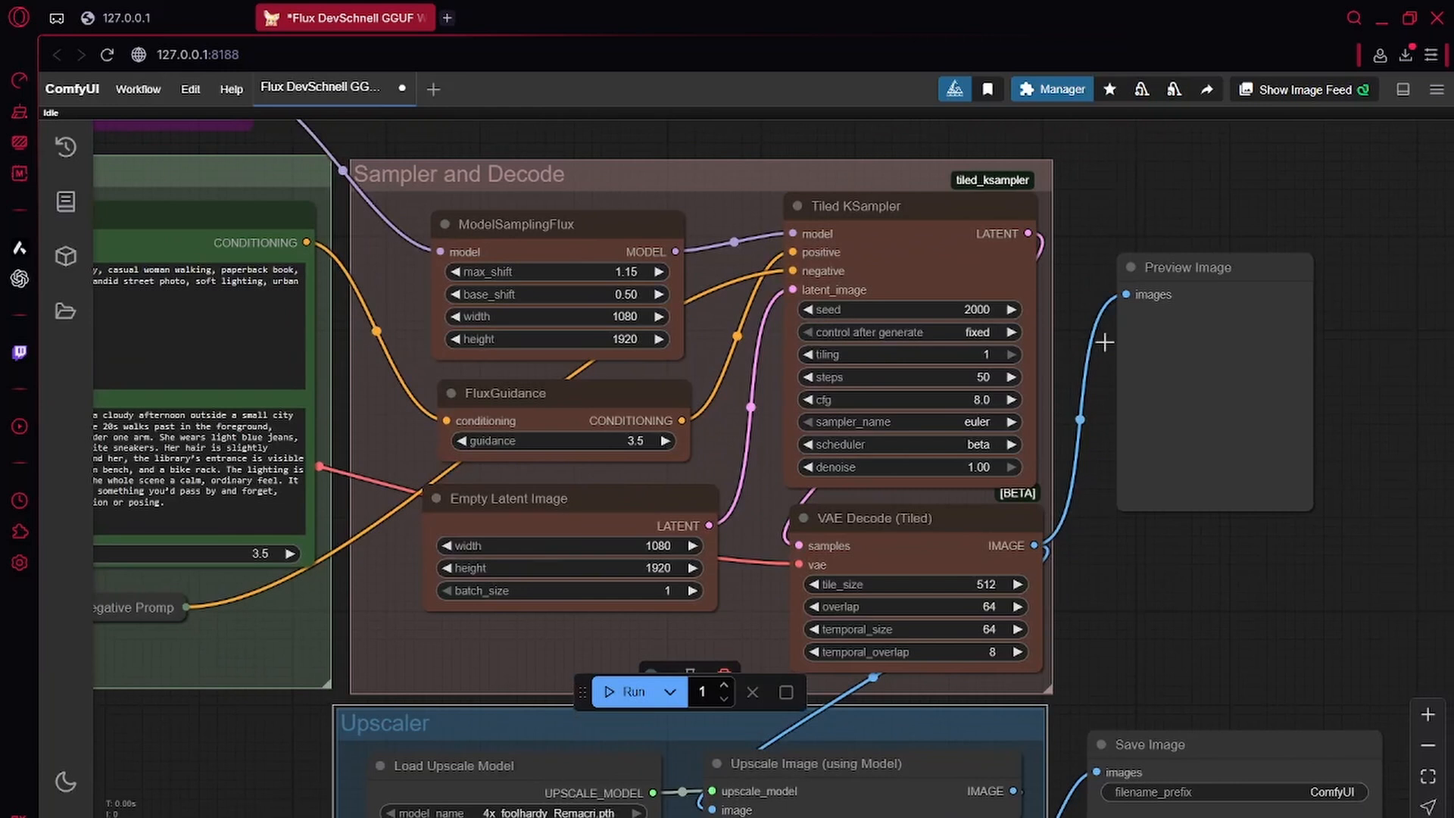
pyautogui.moveTo(1166, 212)
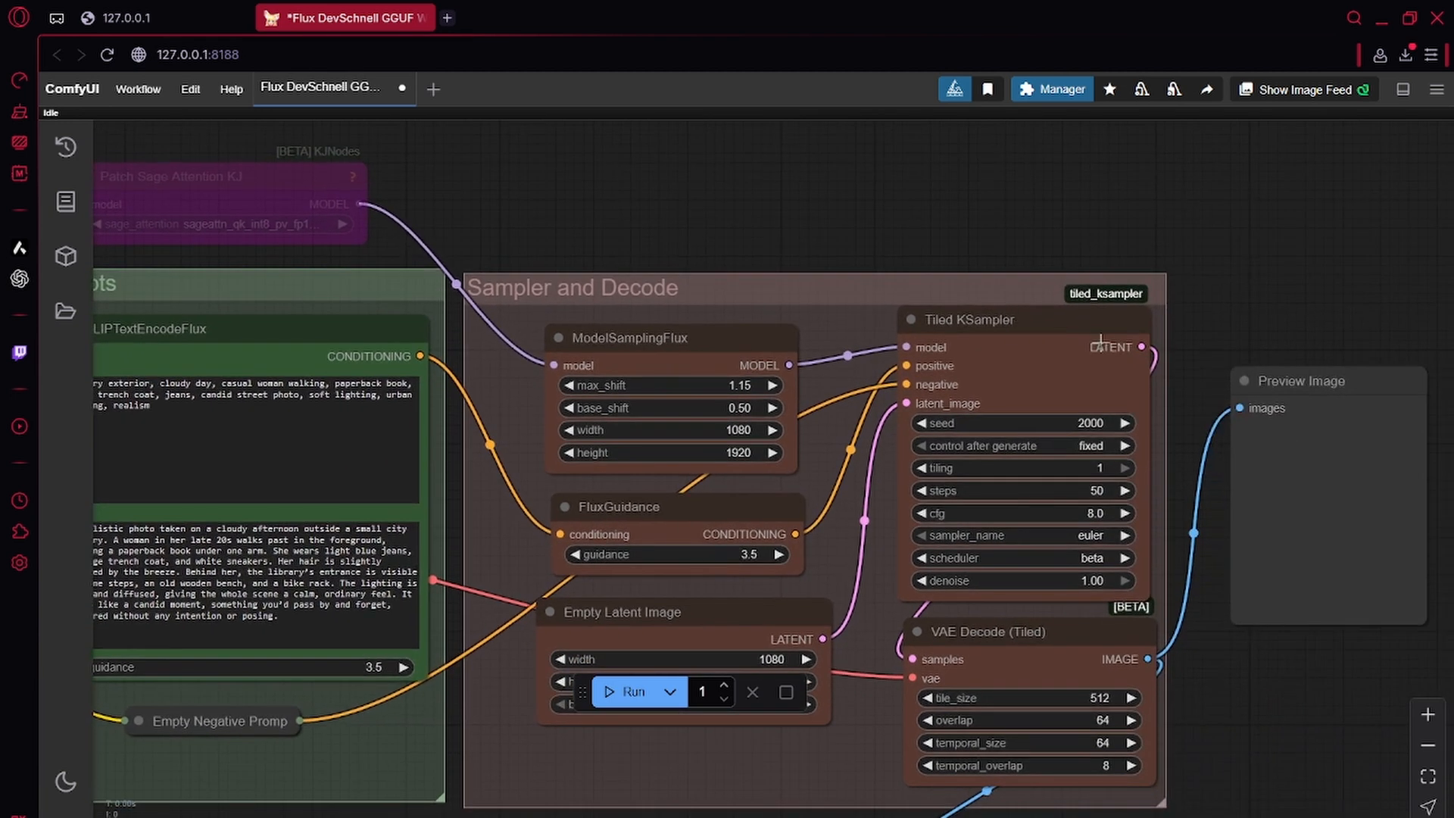
pyautogui.moveTo(1206, 312)
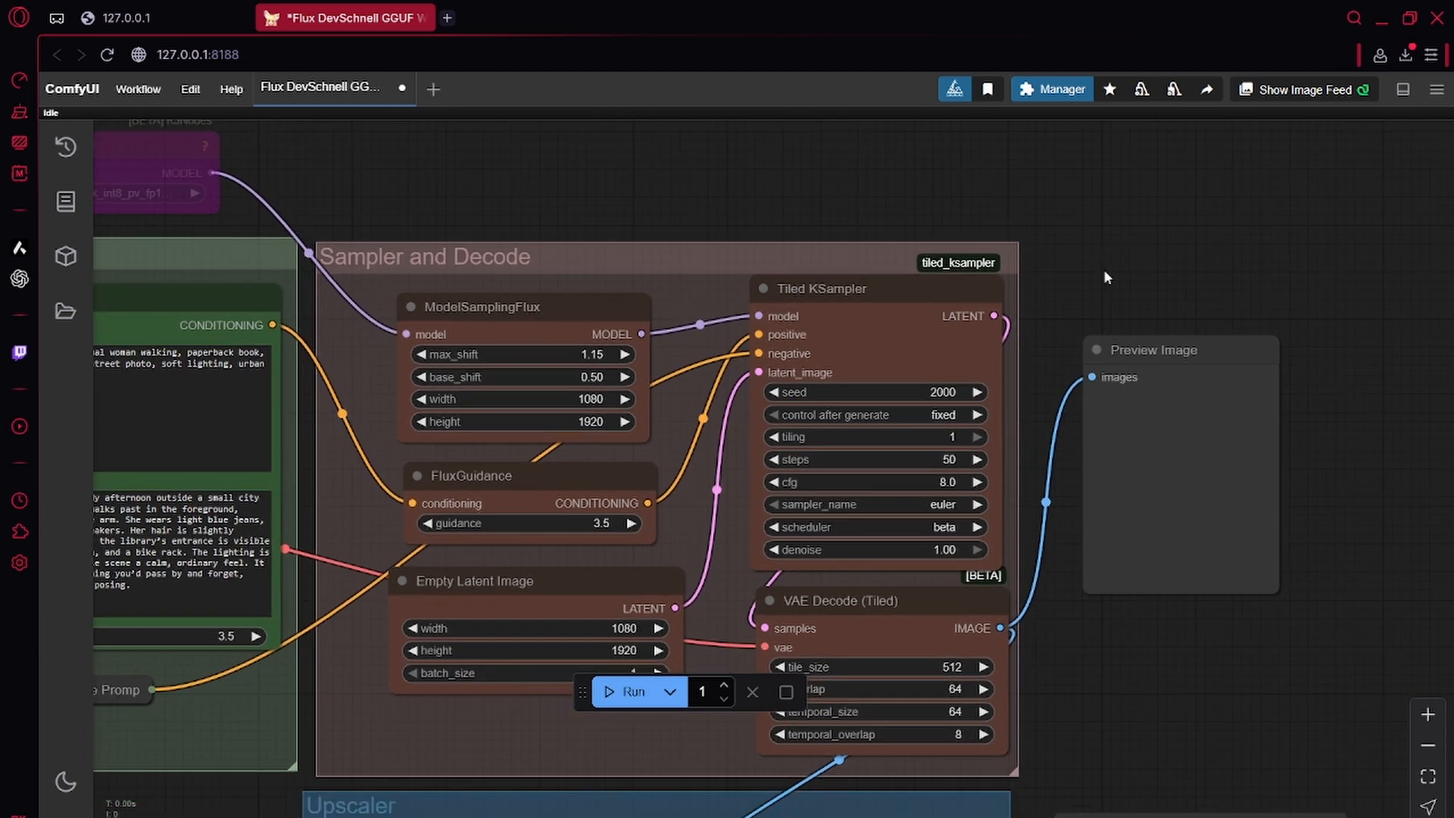
pyautogui.scroll(-3)
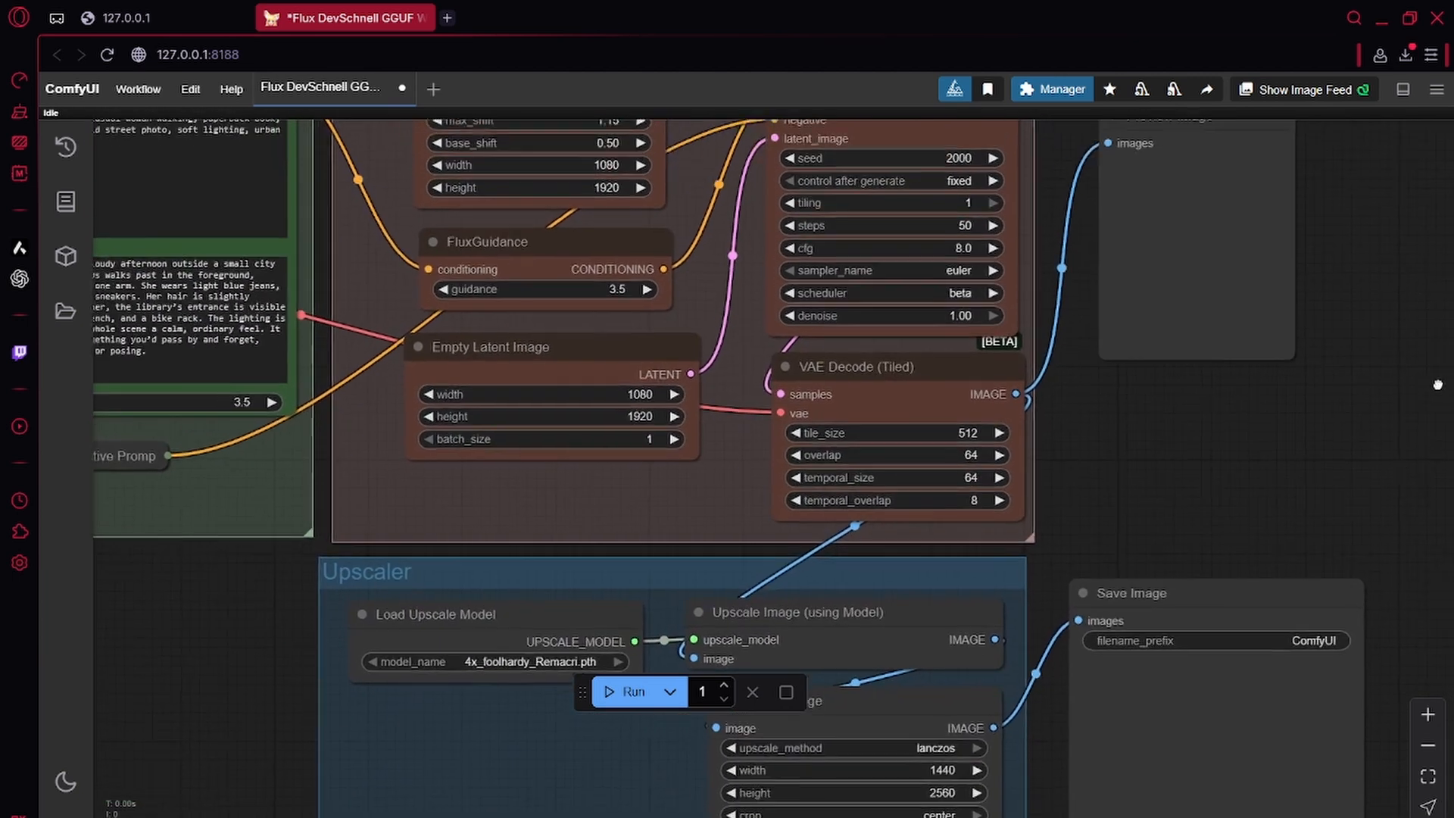
pyautogui.scroll(-3)
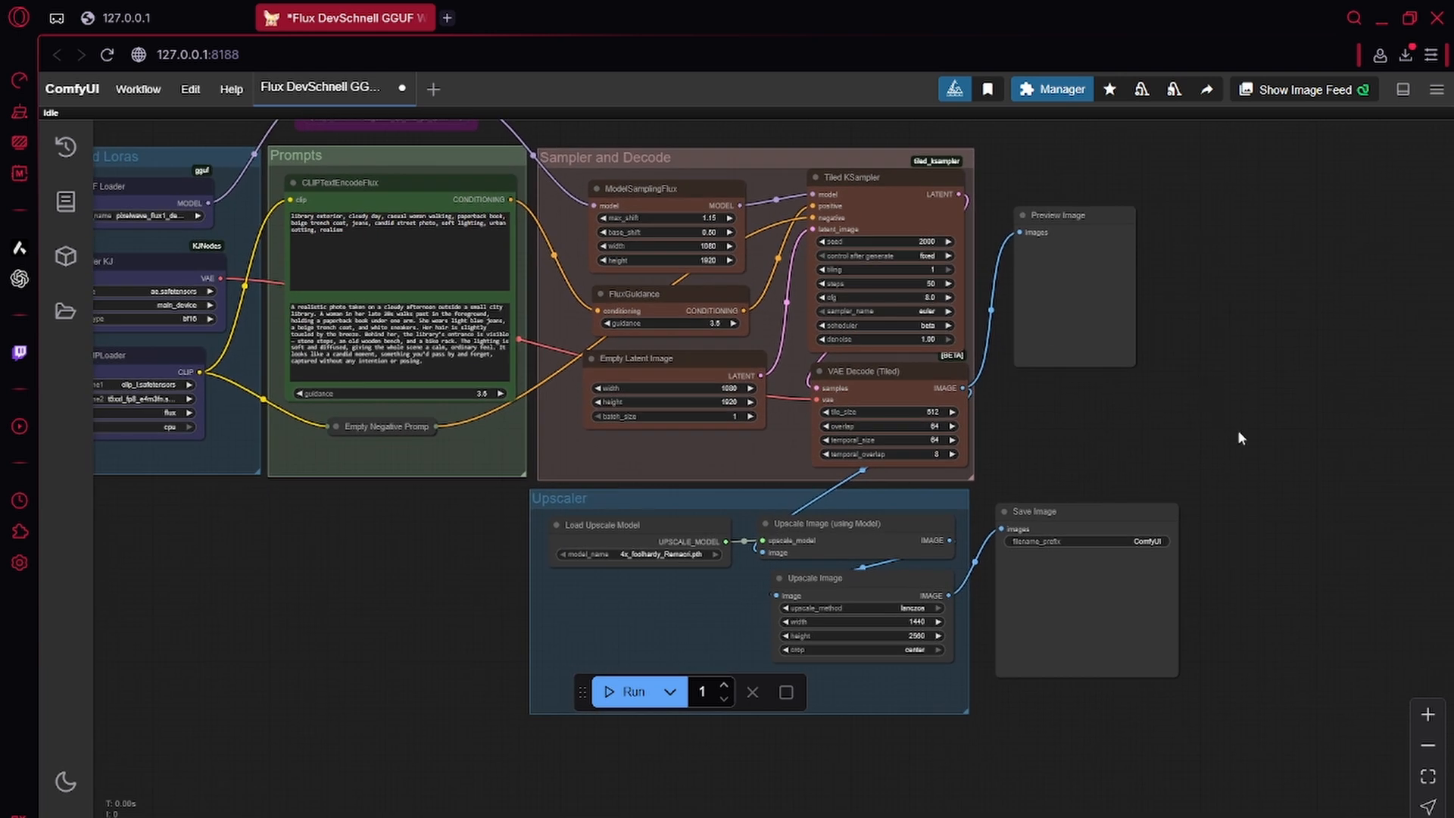
pyautogui.moveTo(1235, 431)
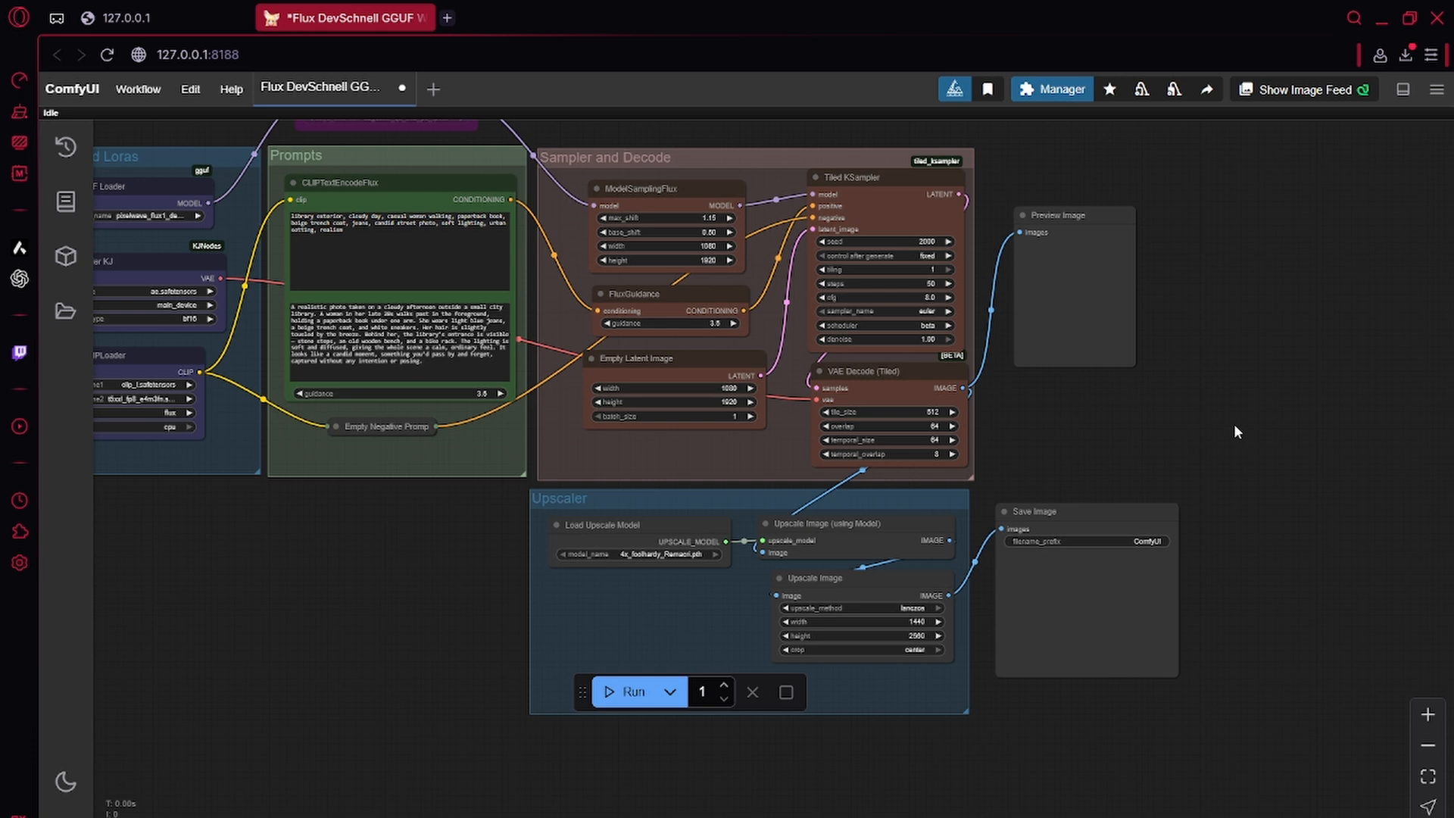
pyautogui.moveTo(630, 691)
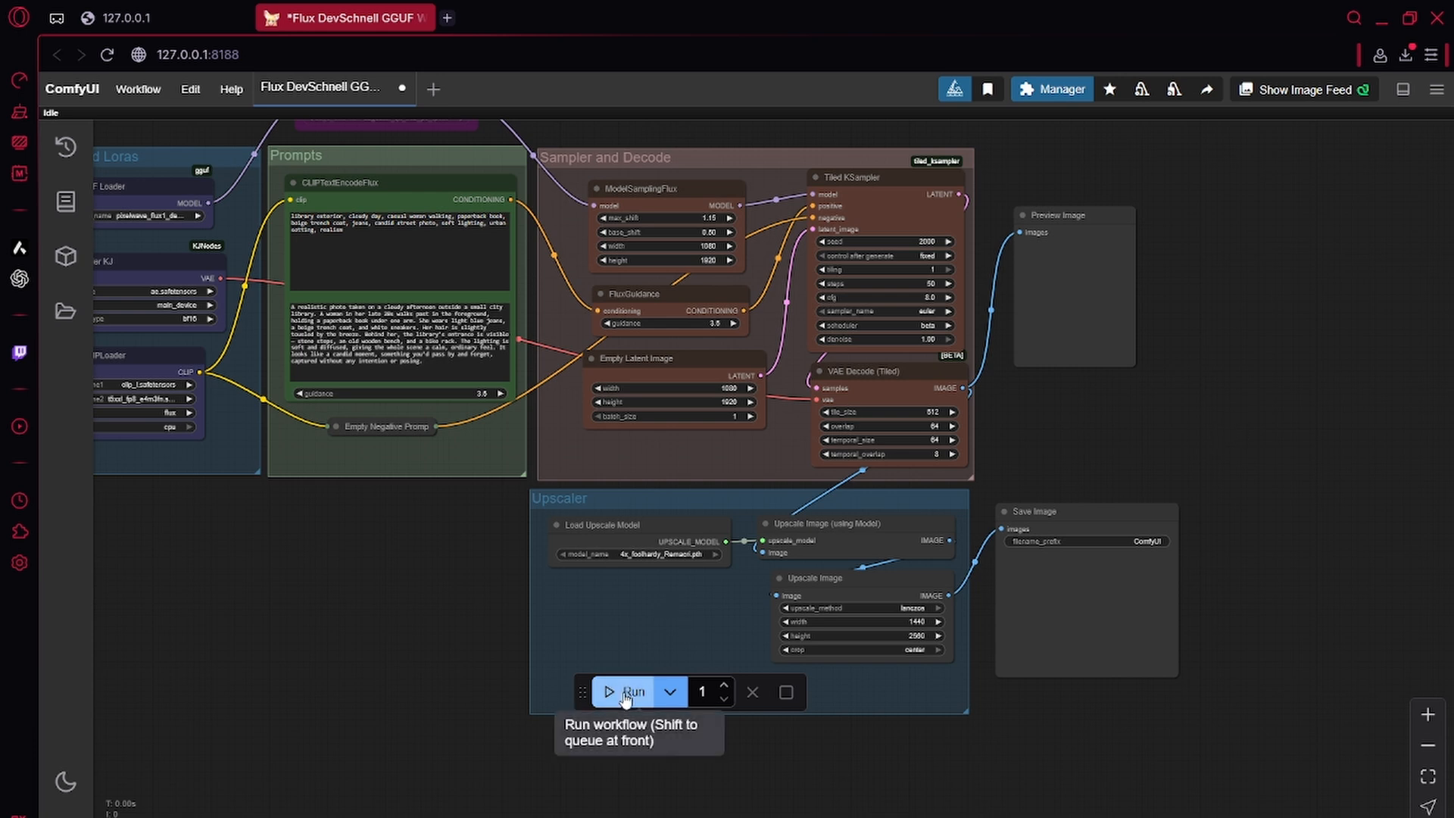
# Queue the Flux GGUF workflow to start generating an image.
pyautogui.click(628, 691)
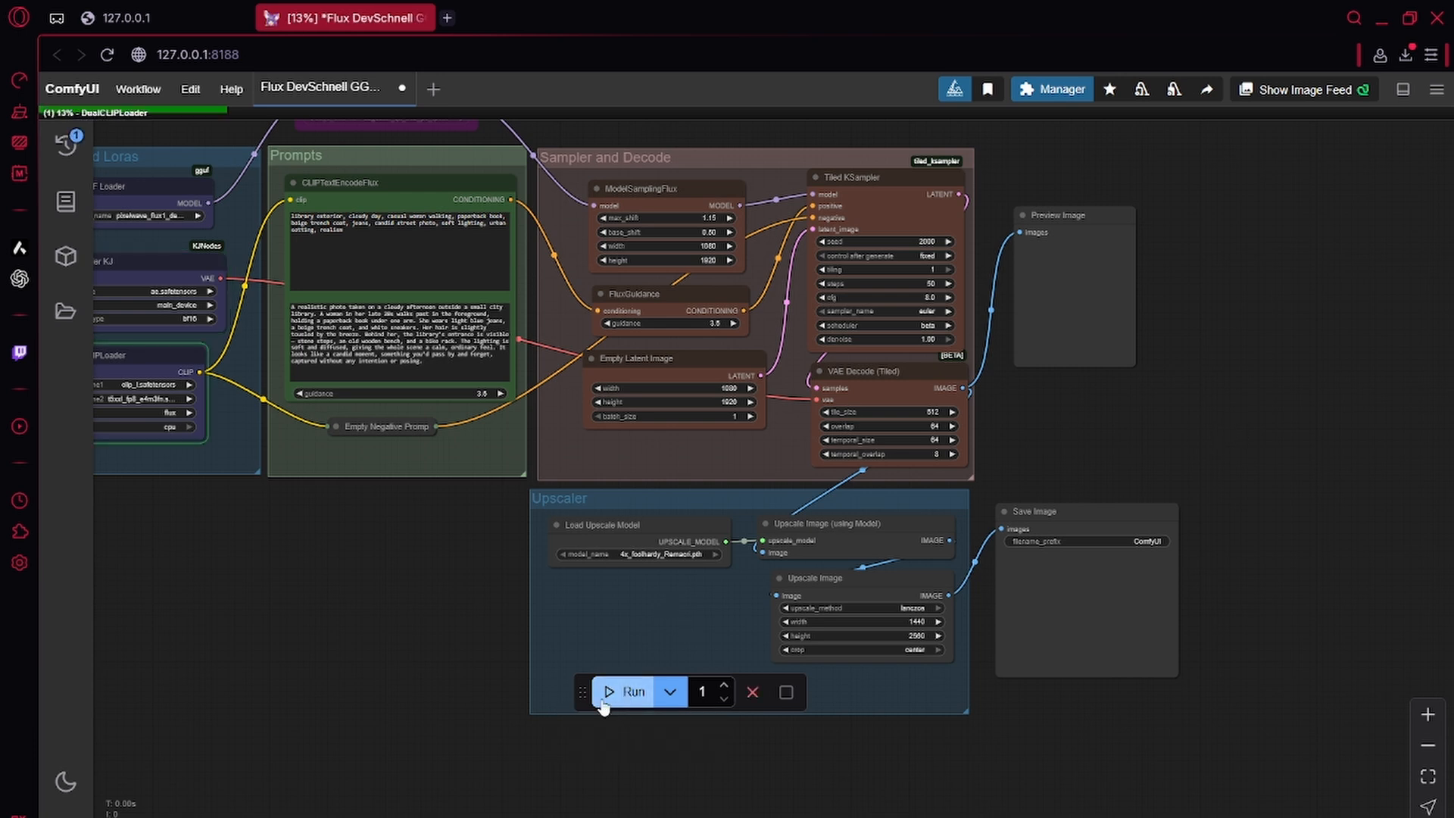